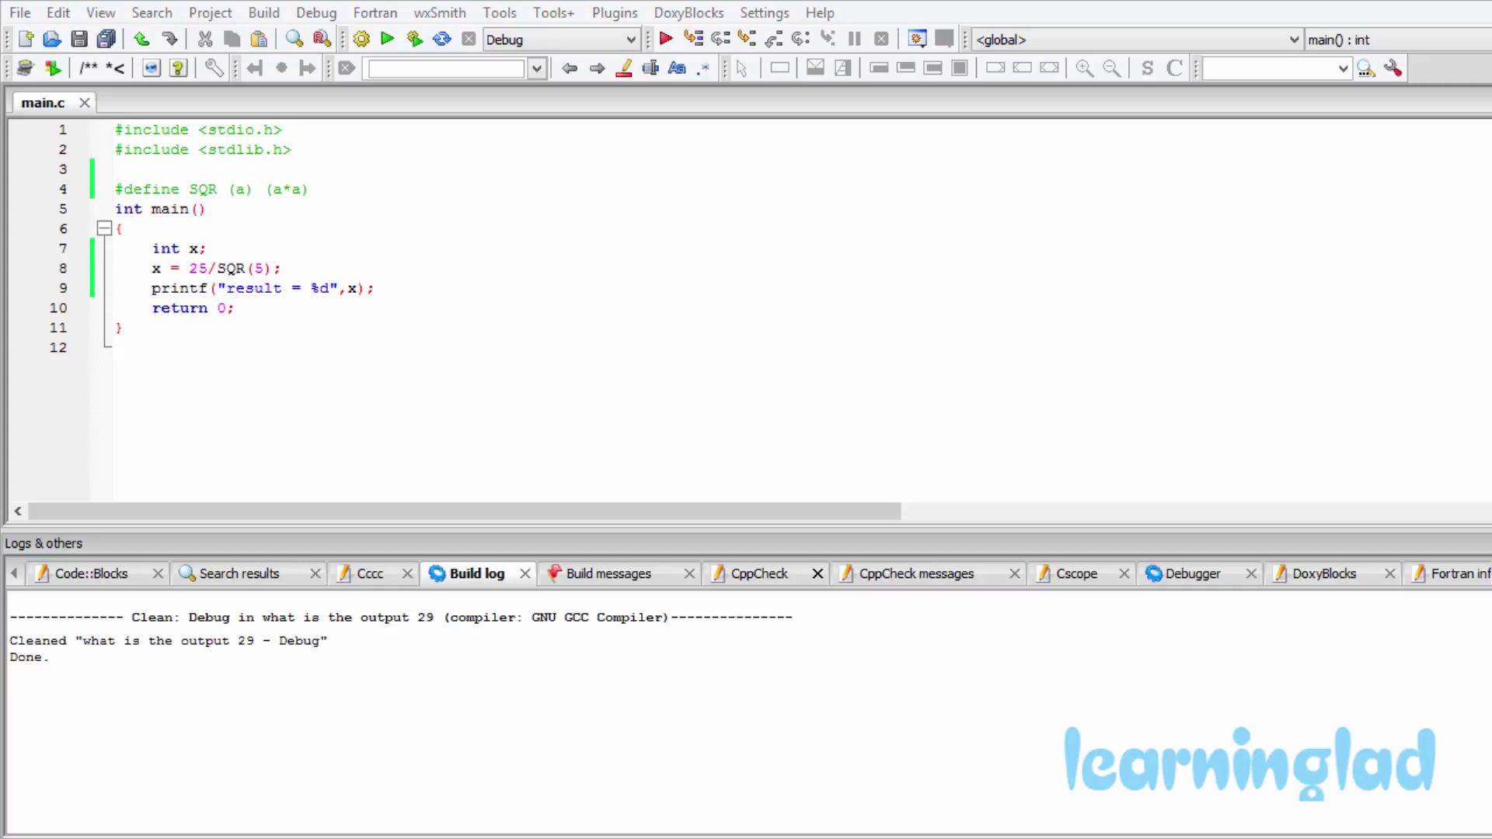
Build and run the program, which reports 'a' undeclared in main at line 8
click(235, 307)
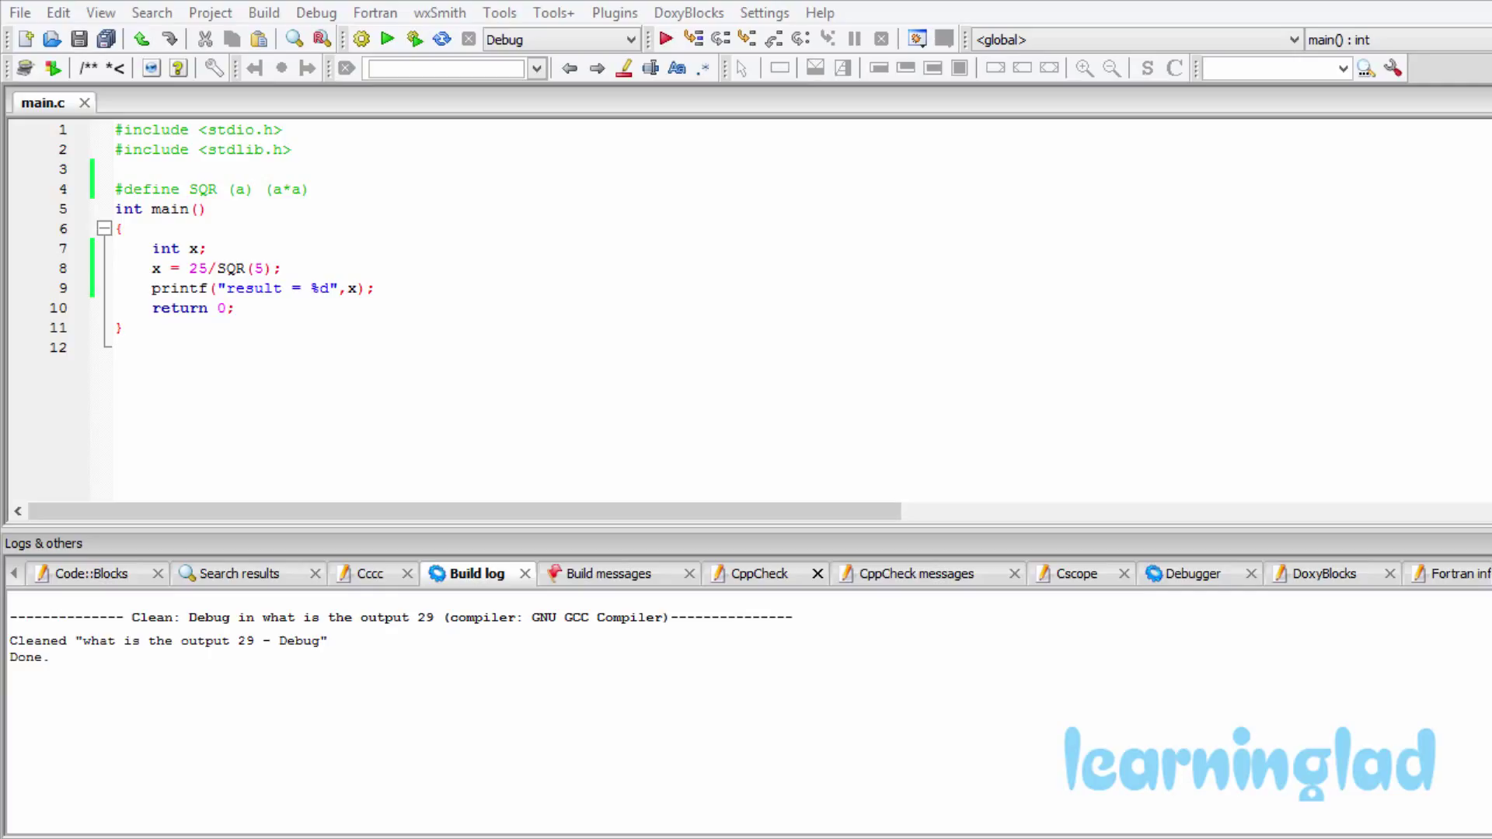
click(234, 307)
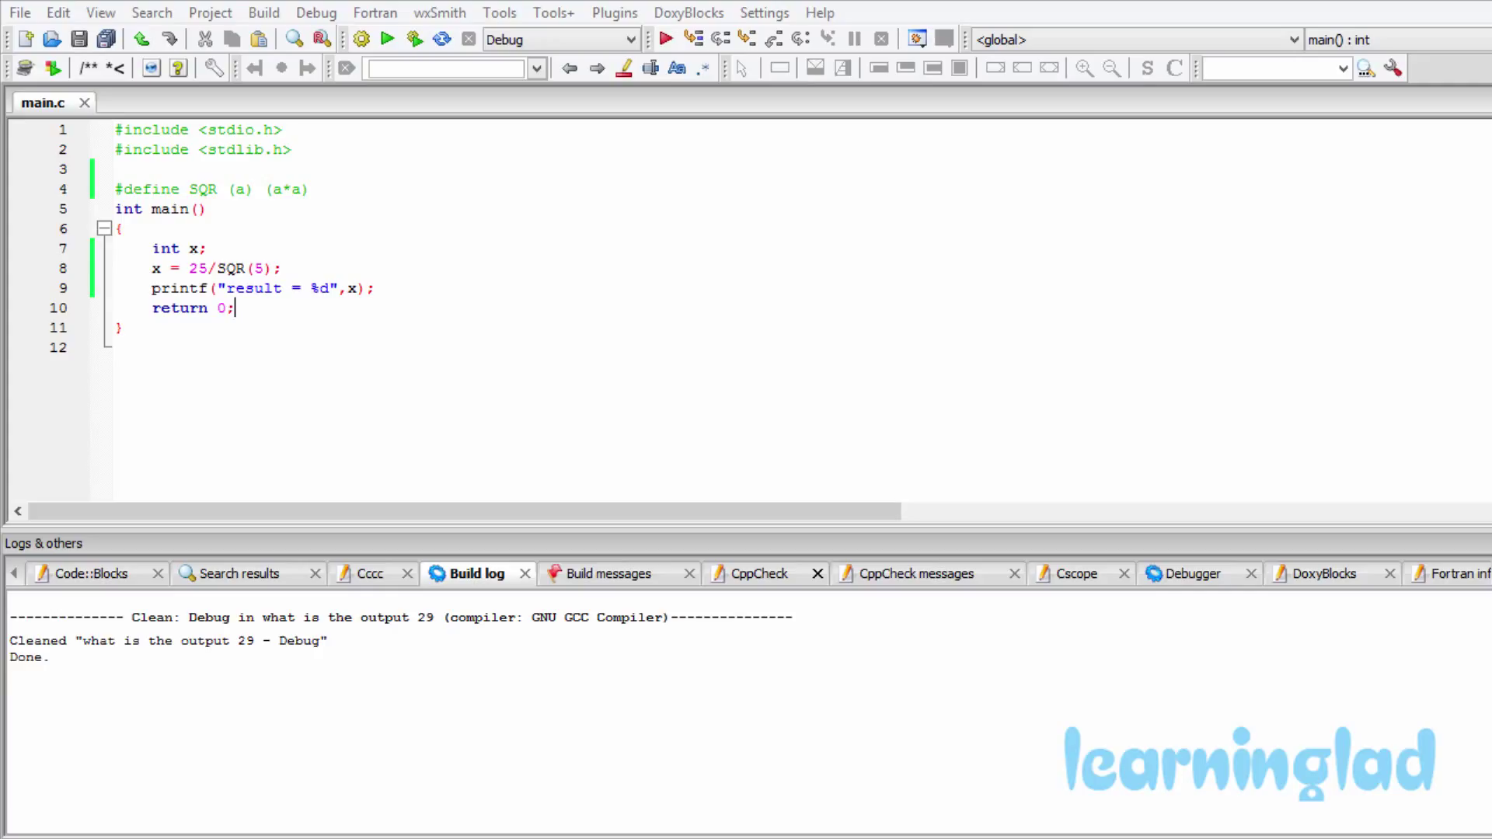
mouse_move(1174, 243)
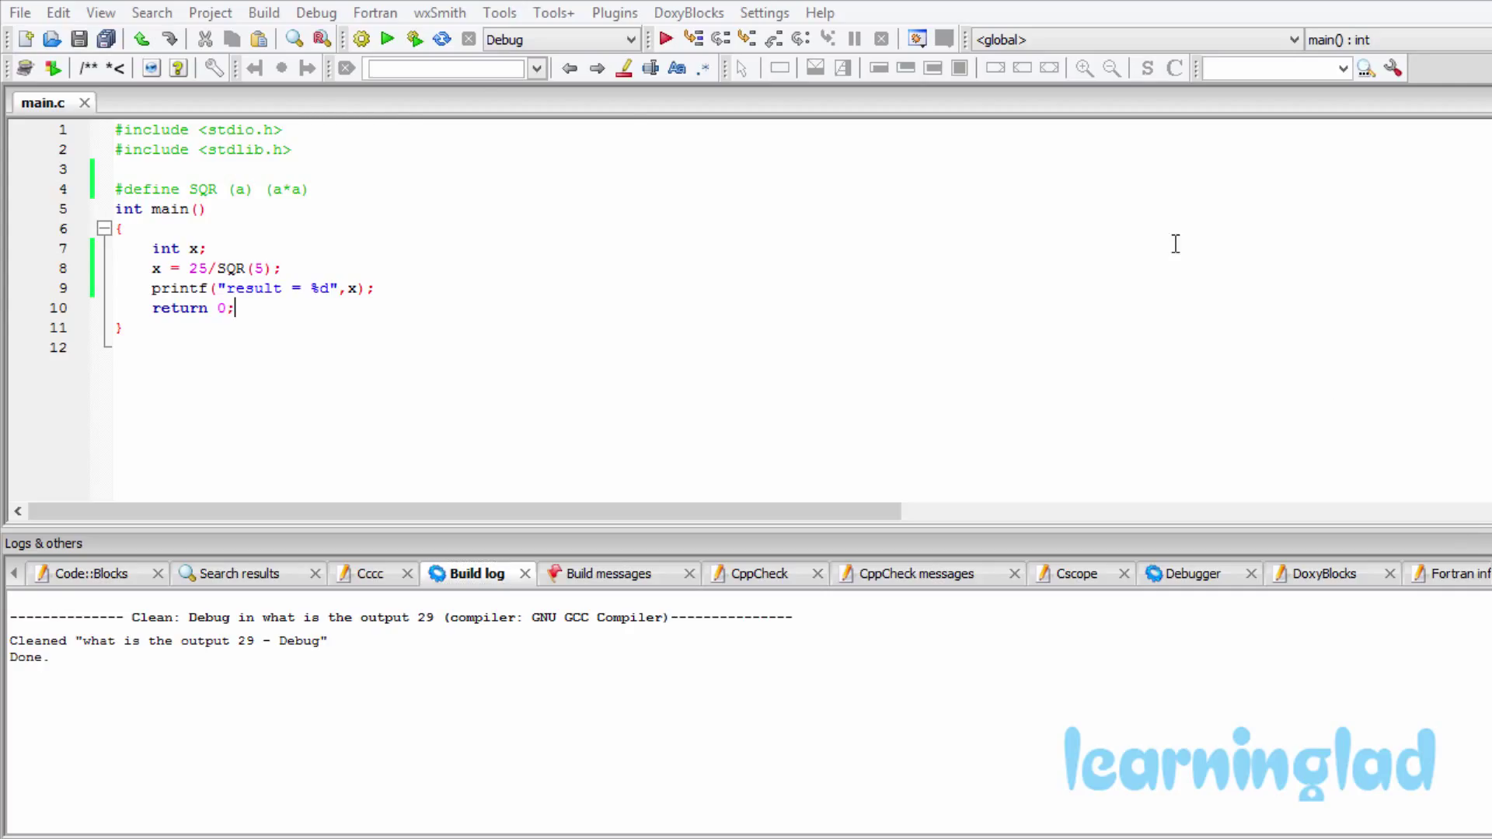
click(263, 13)
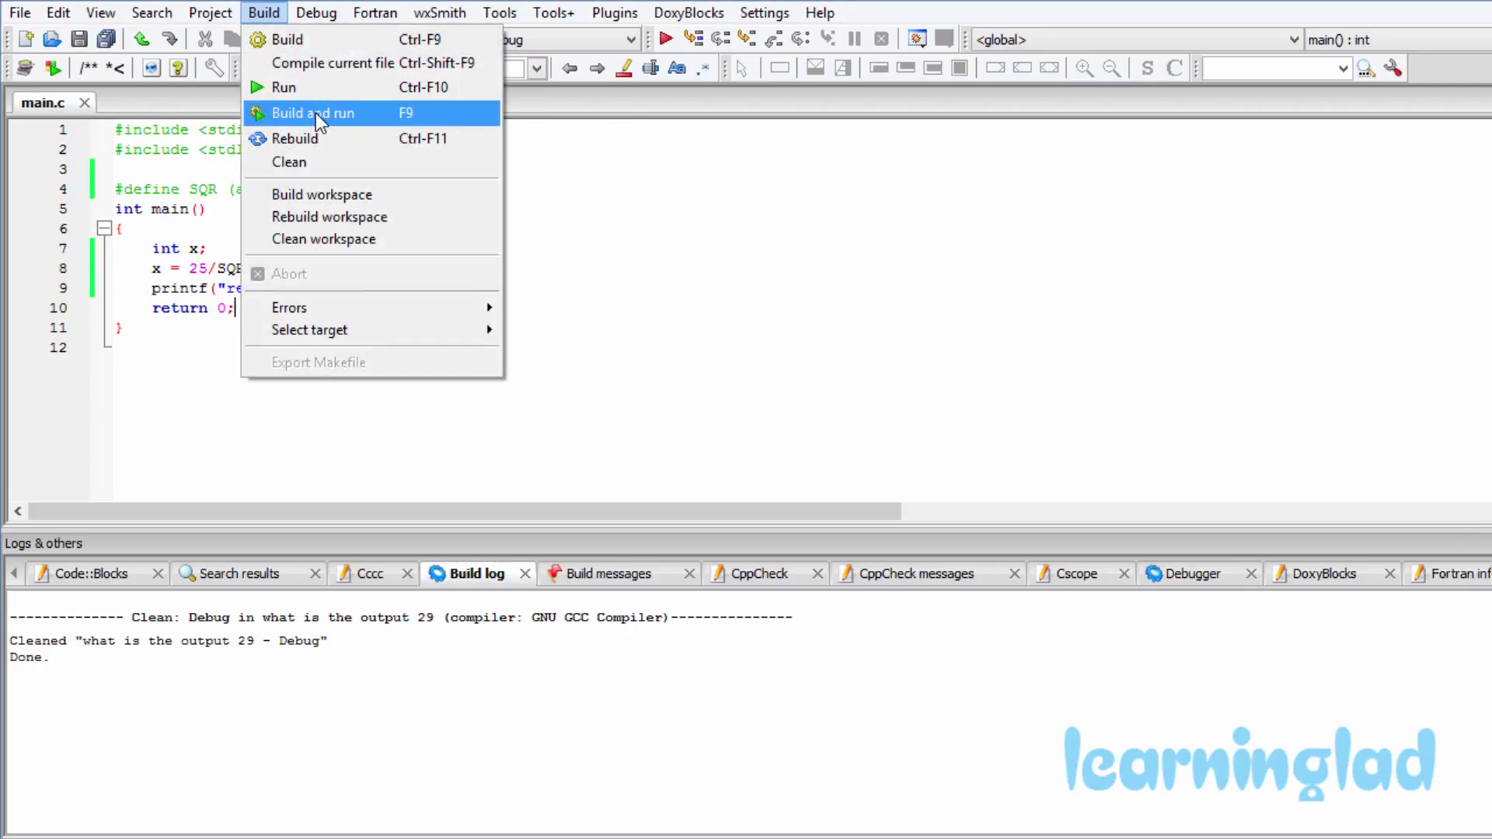
click(313, 113)
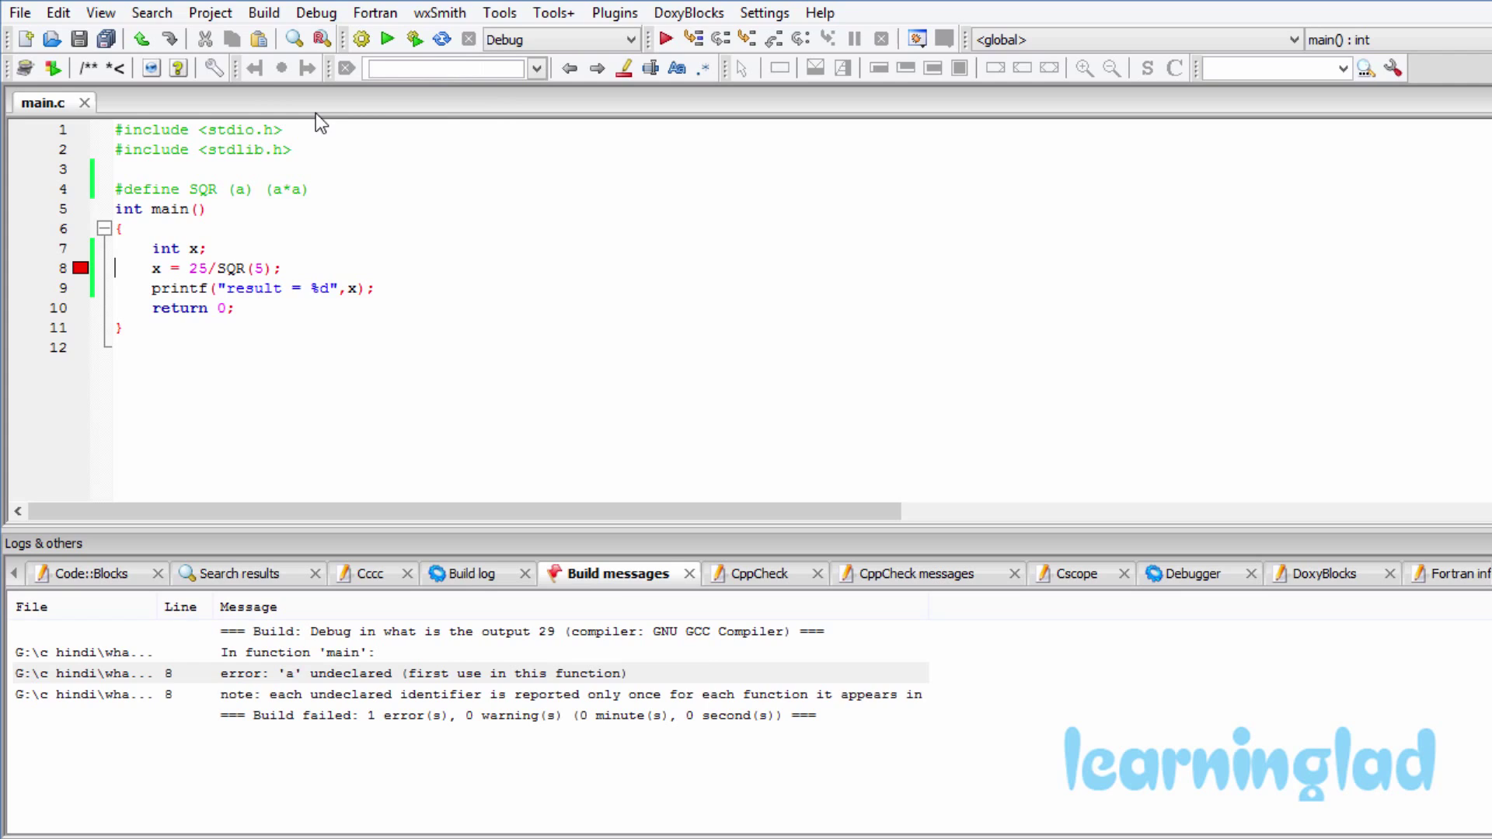
mouse_move(987, 683)
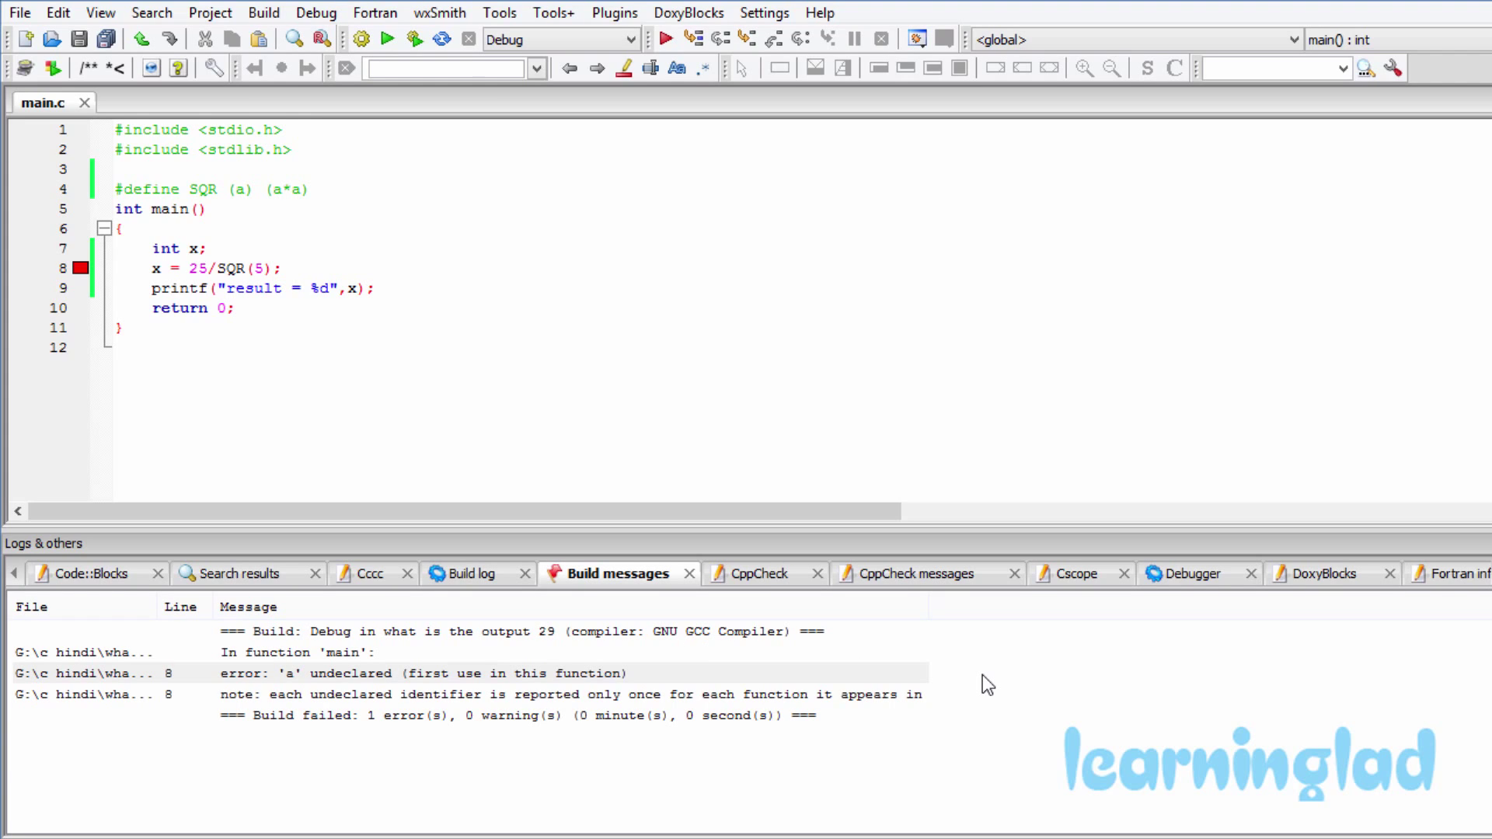
mouse_move(926, 666)
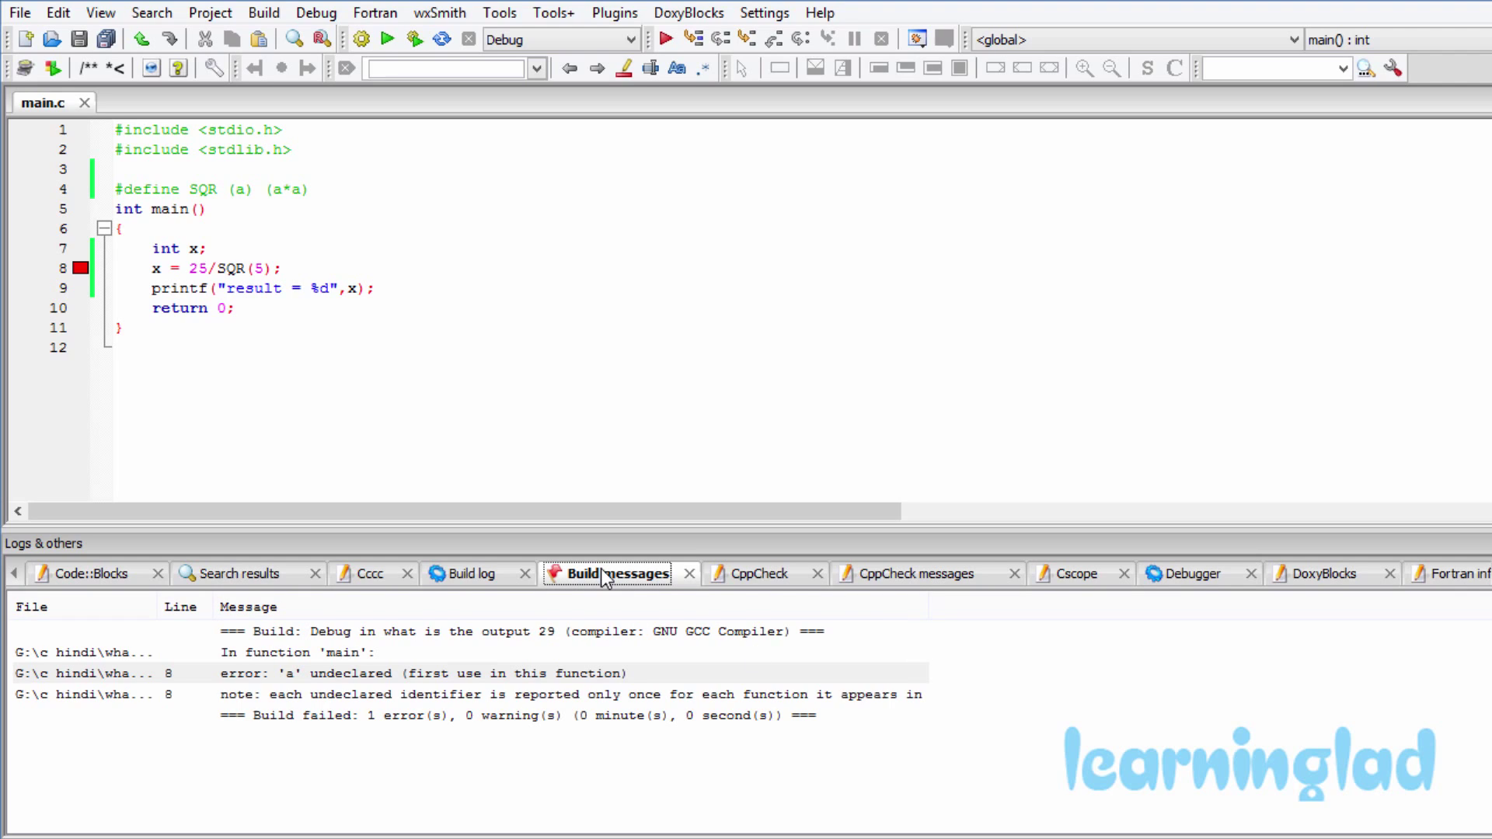
mouse_move(249, 699)
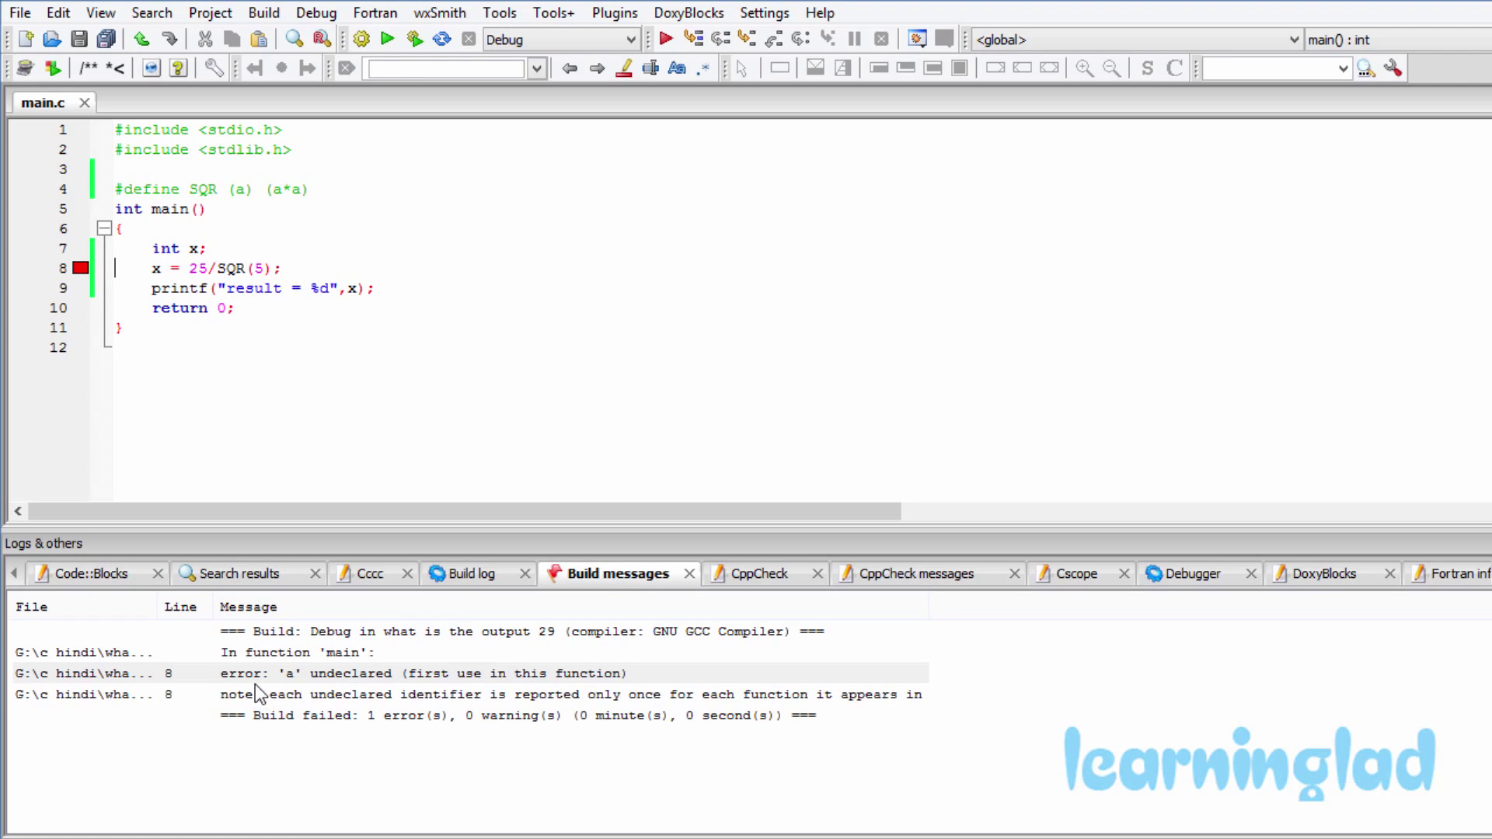
mouse_move(395, 692)
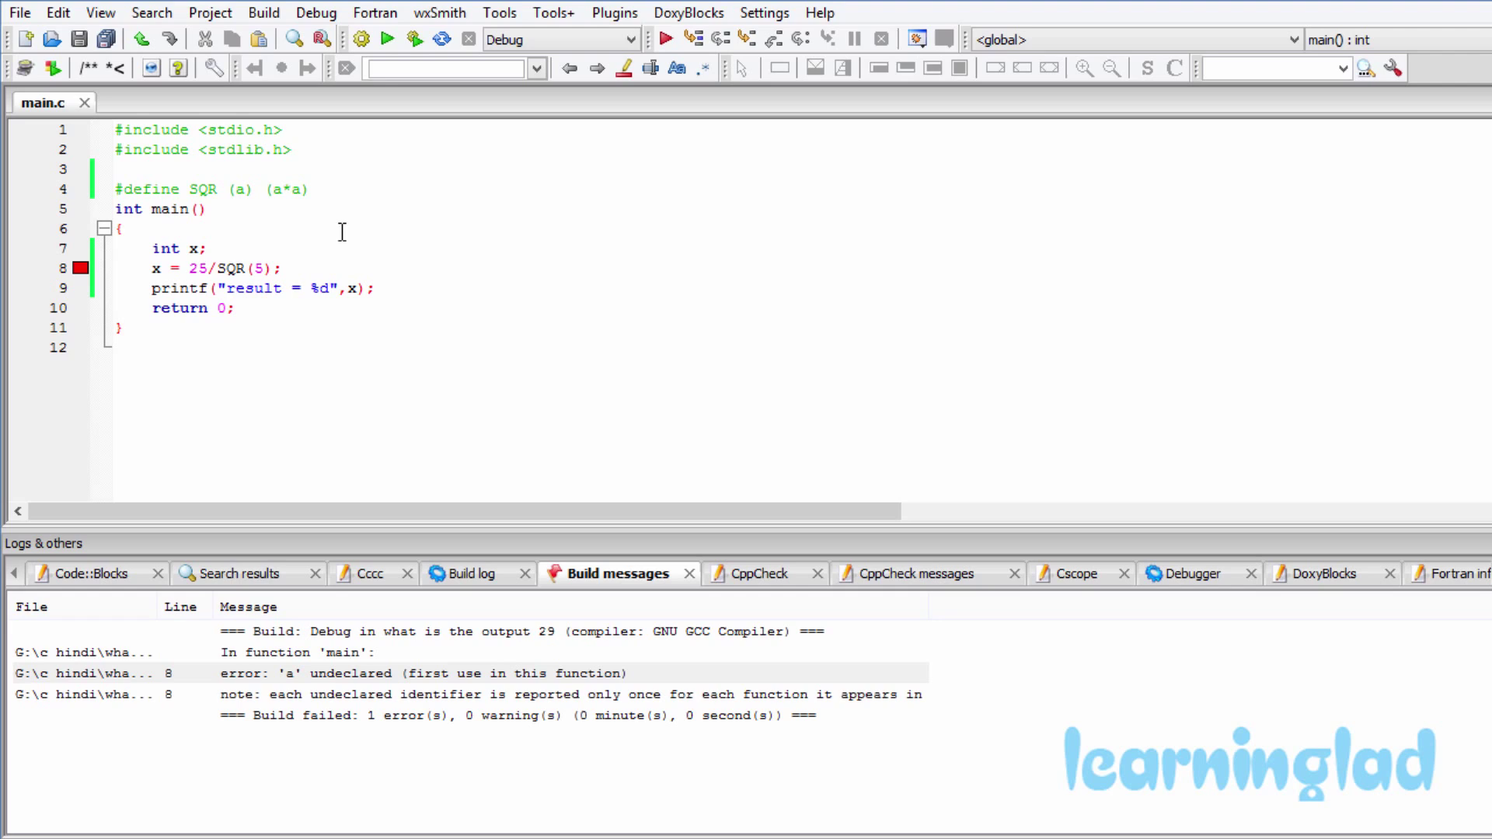
mouse_move(276, 199)
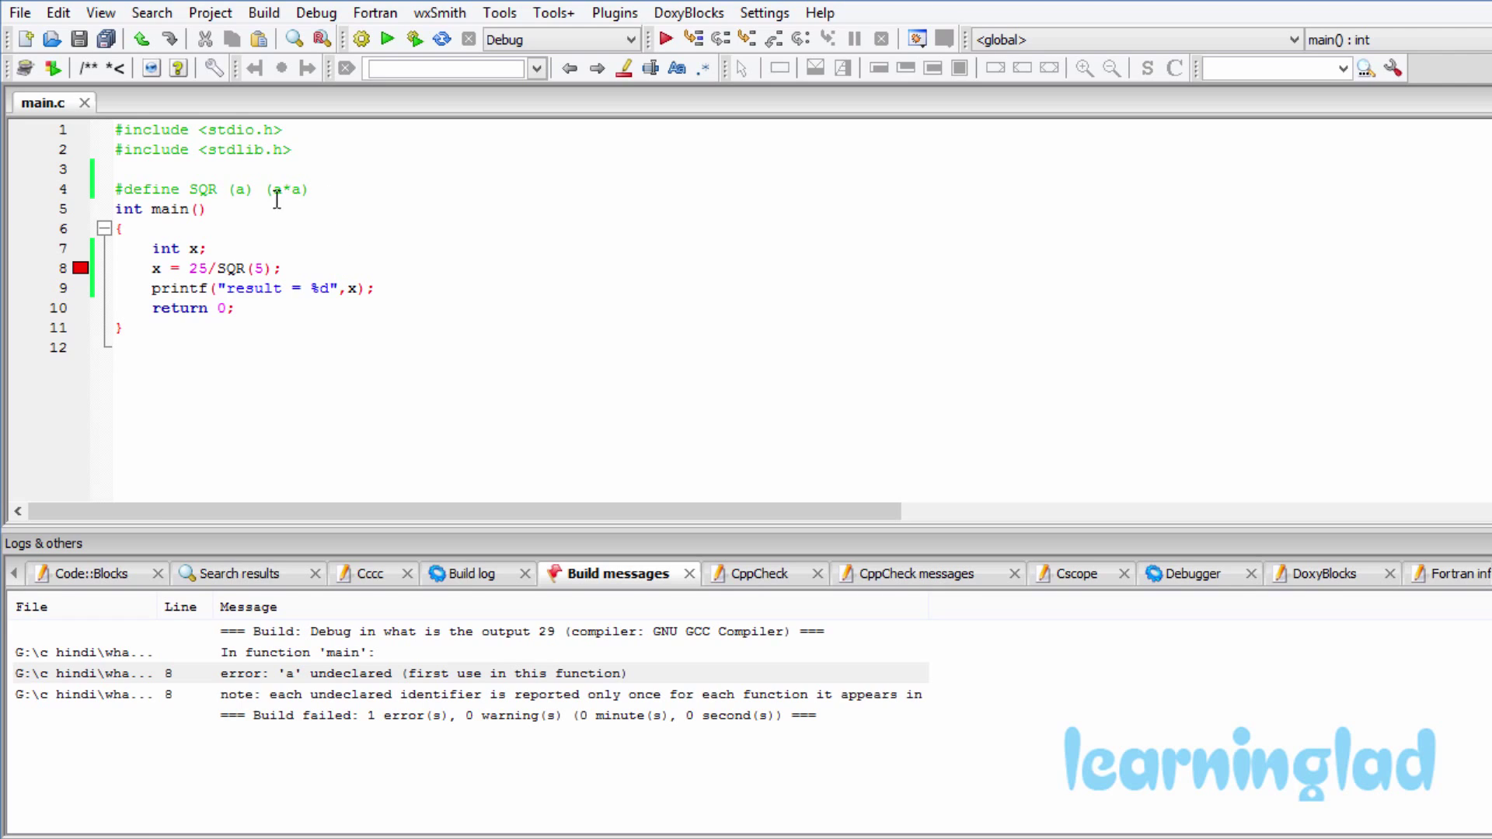
mouse_move(202, 188)
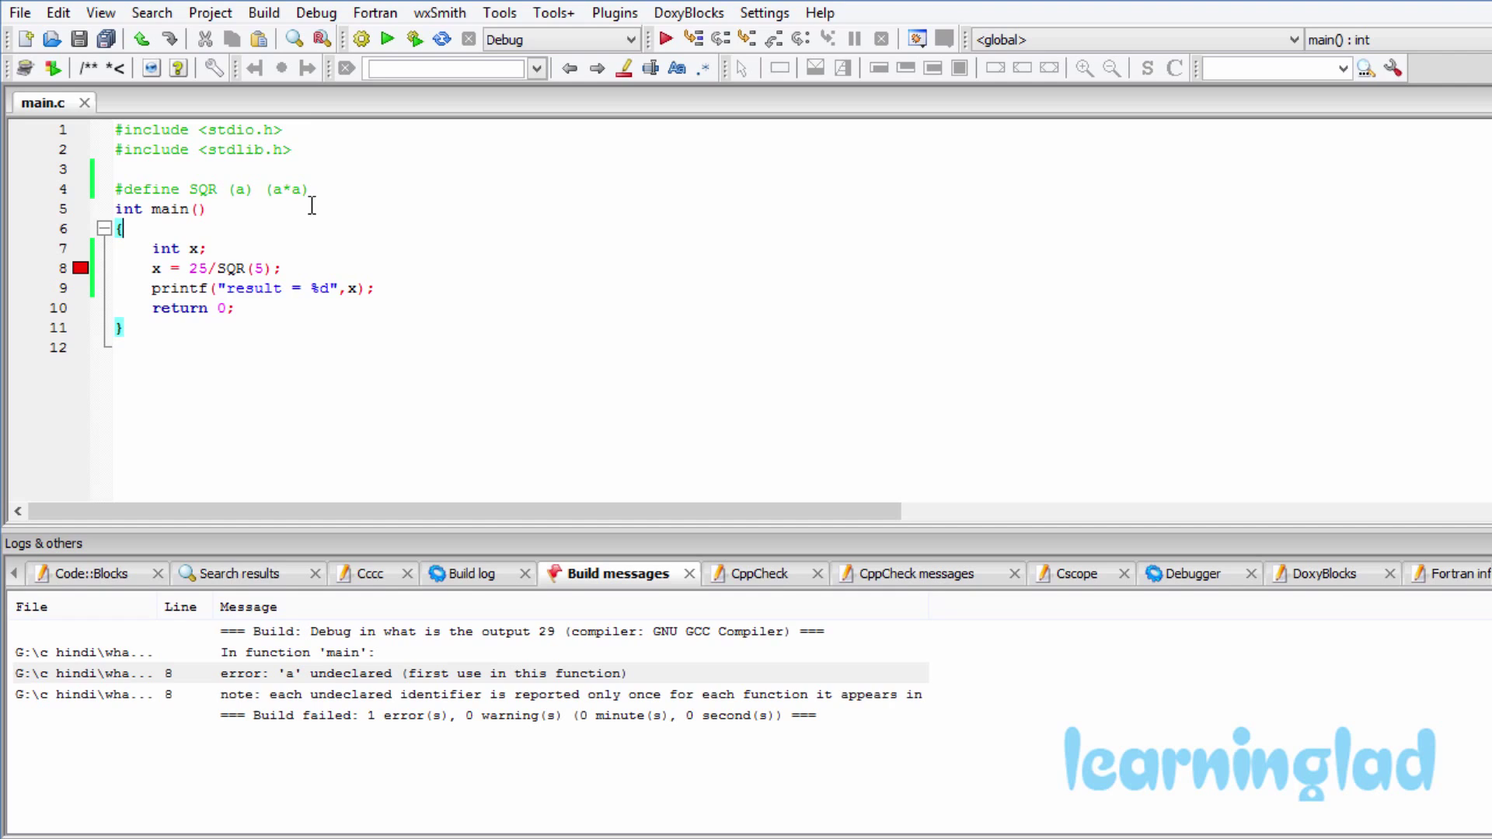
double_click(204, 188)
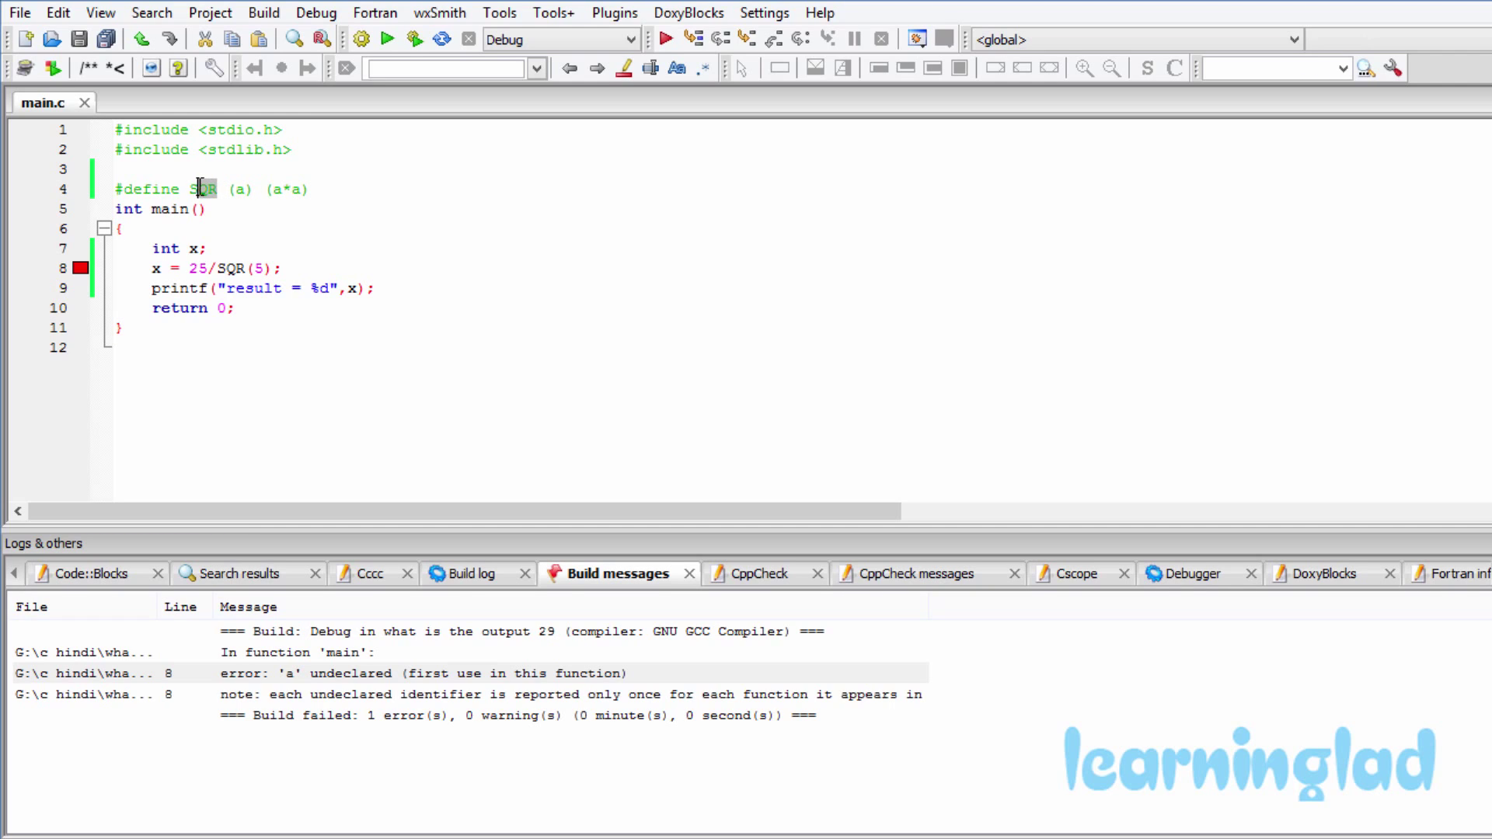
click(226, 188)
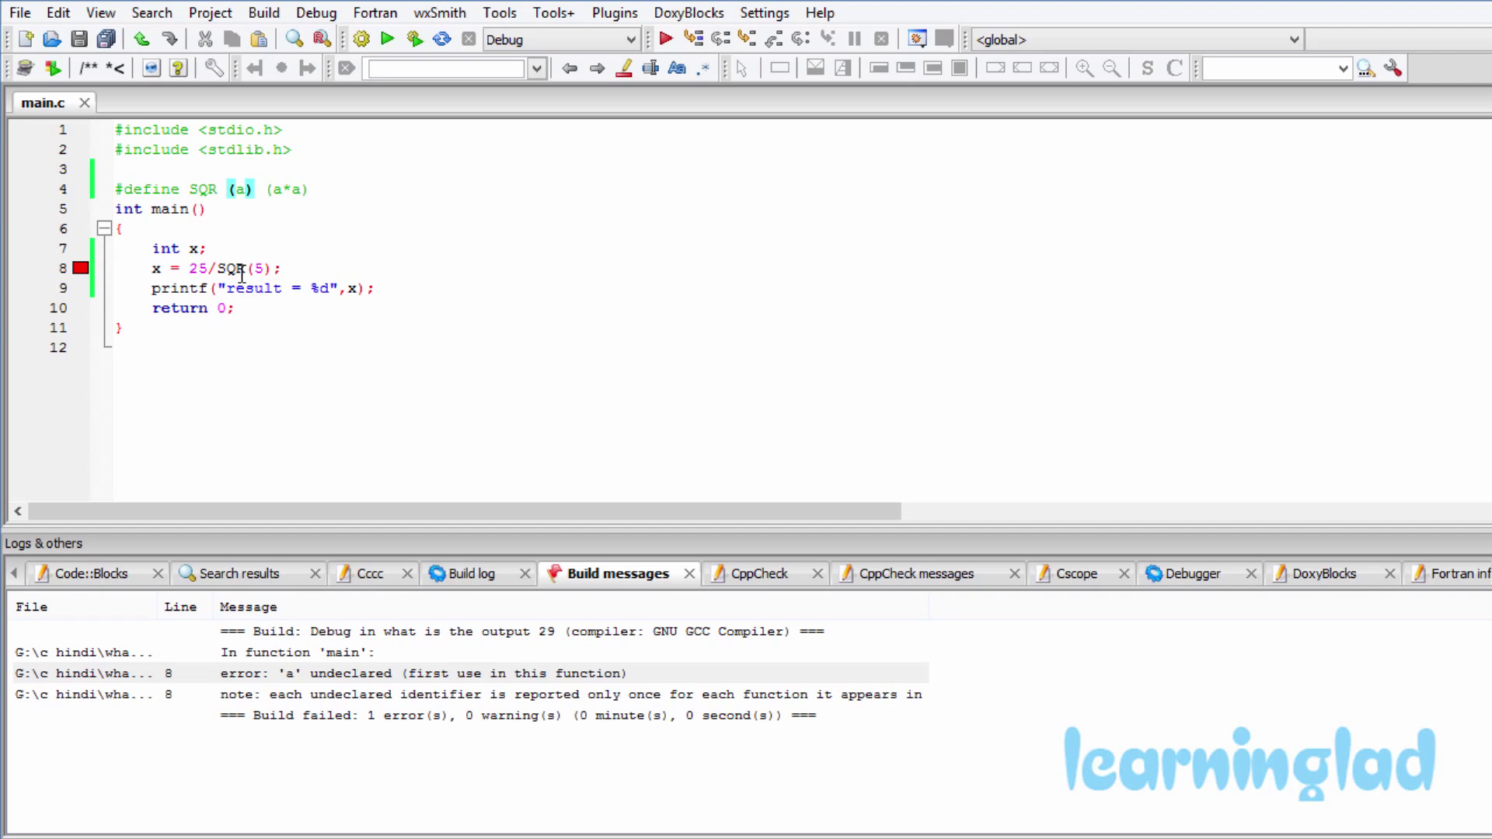
double_click(232, 267)
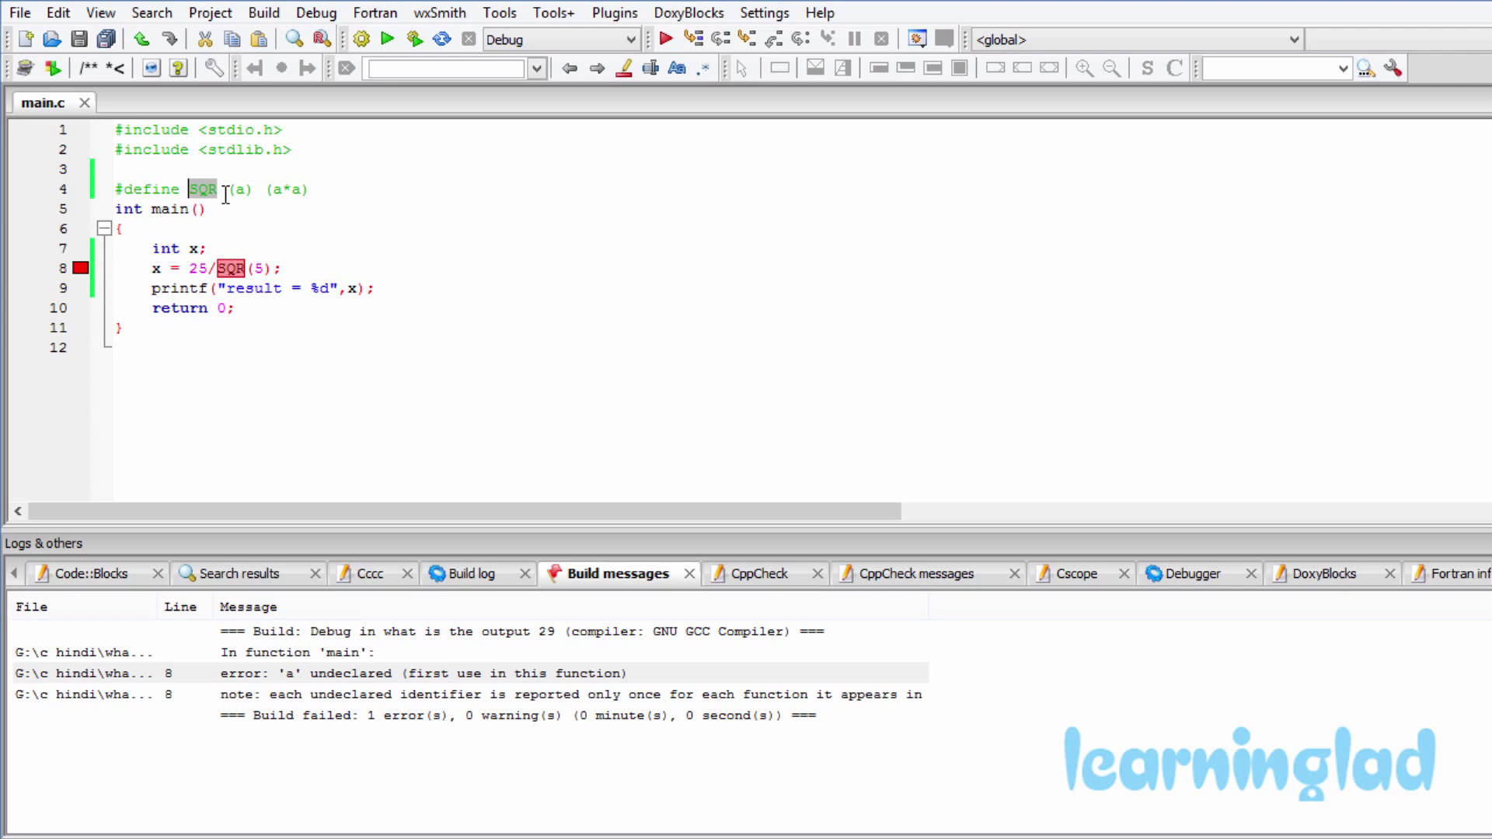
click(318, 189)
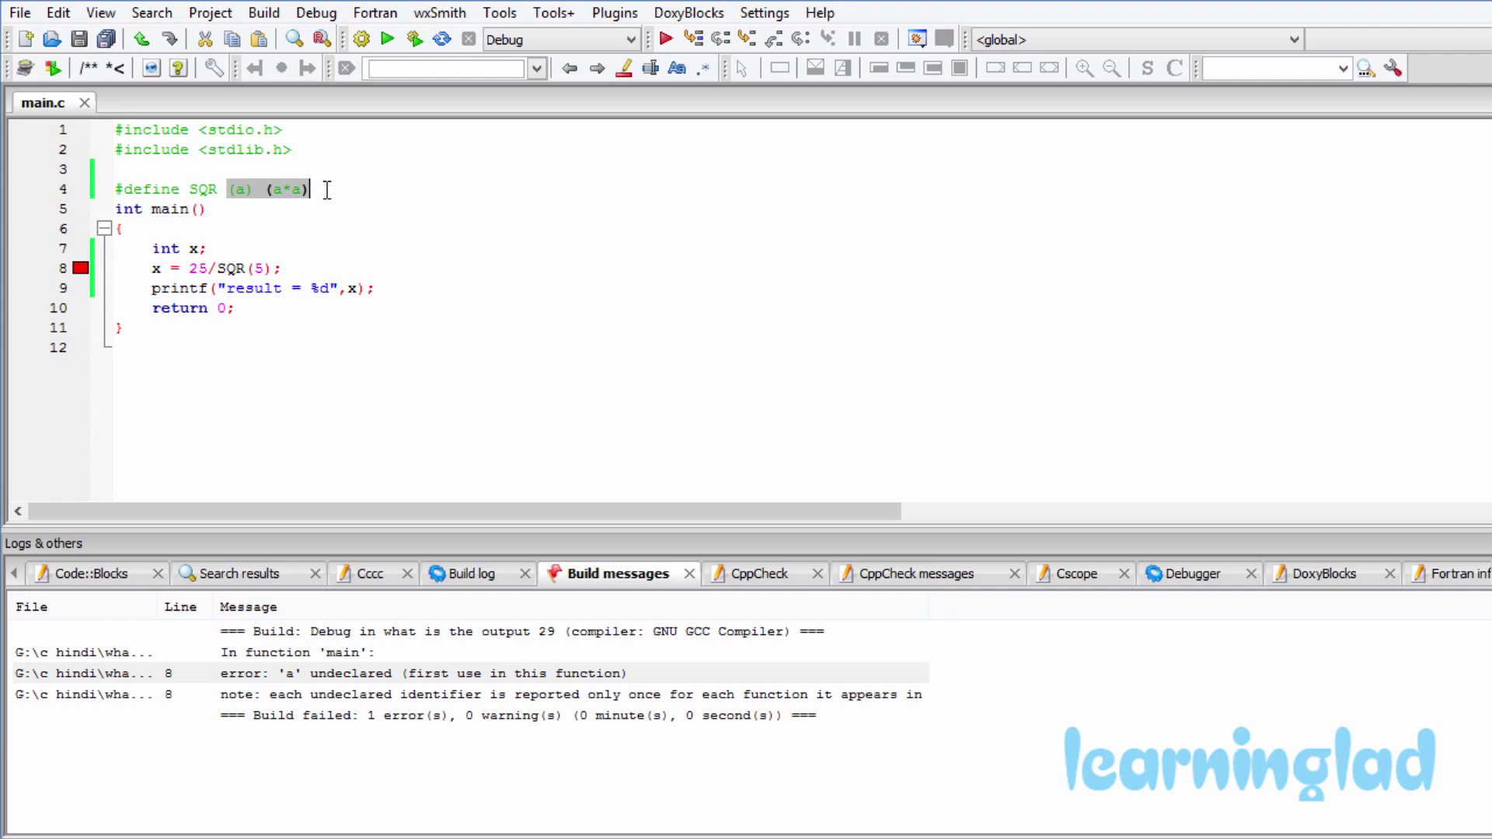
mouse_move(297, 198)
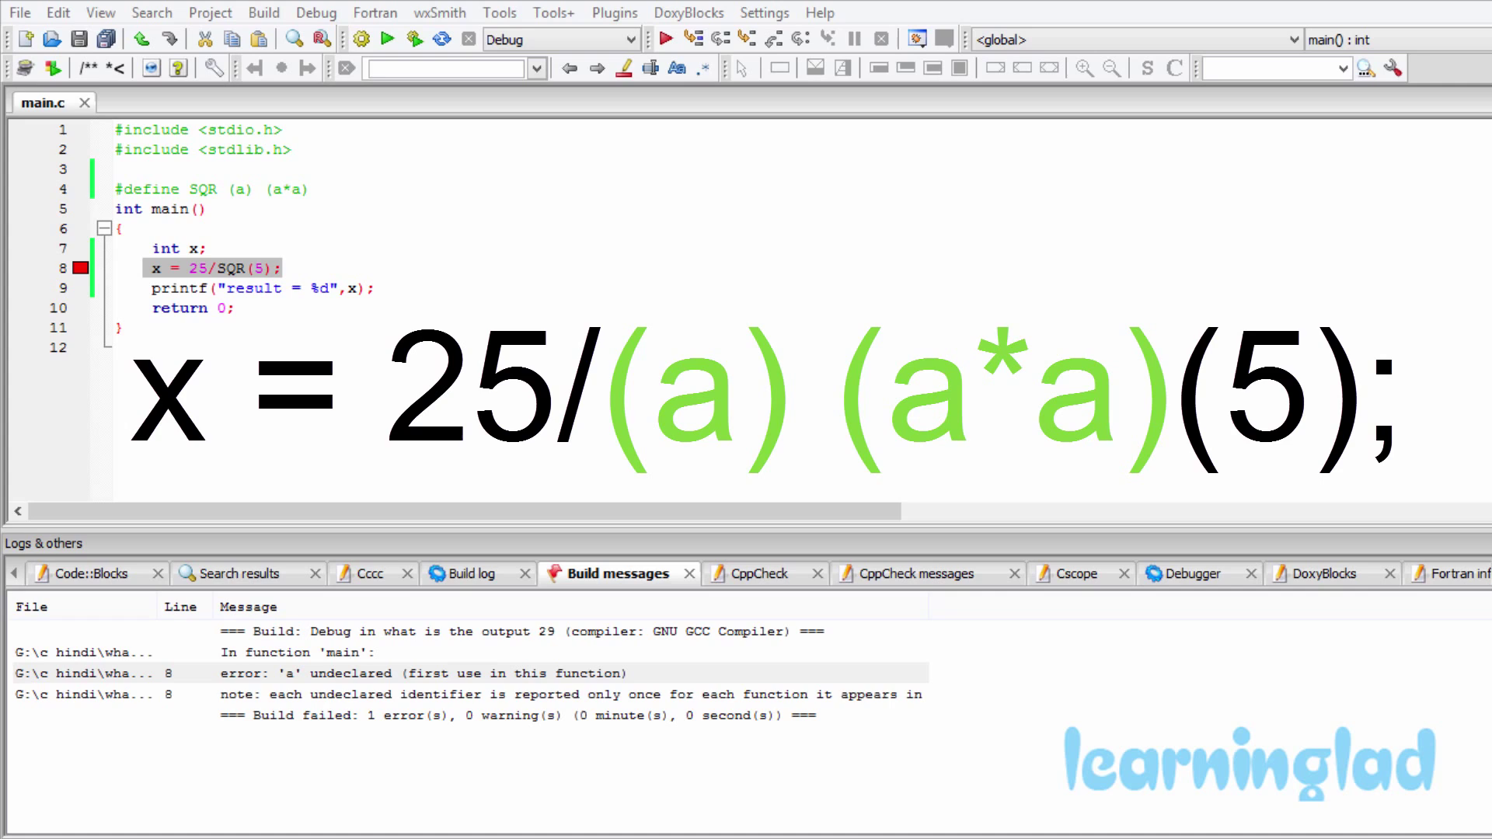
mouse_move(277, 238)
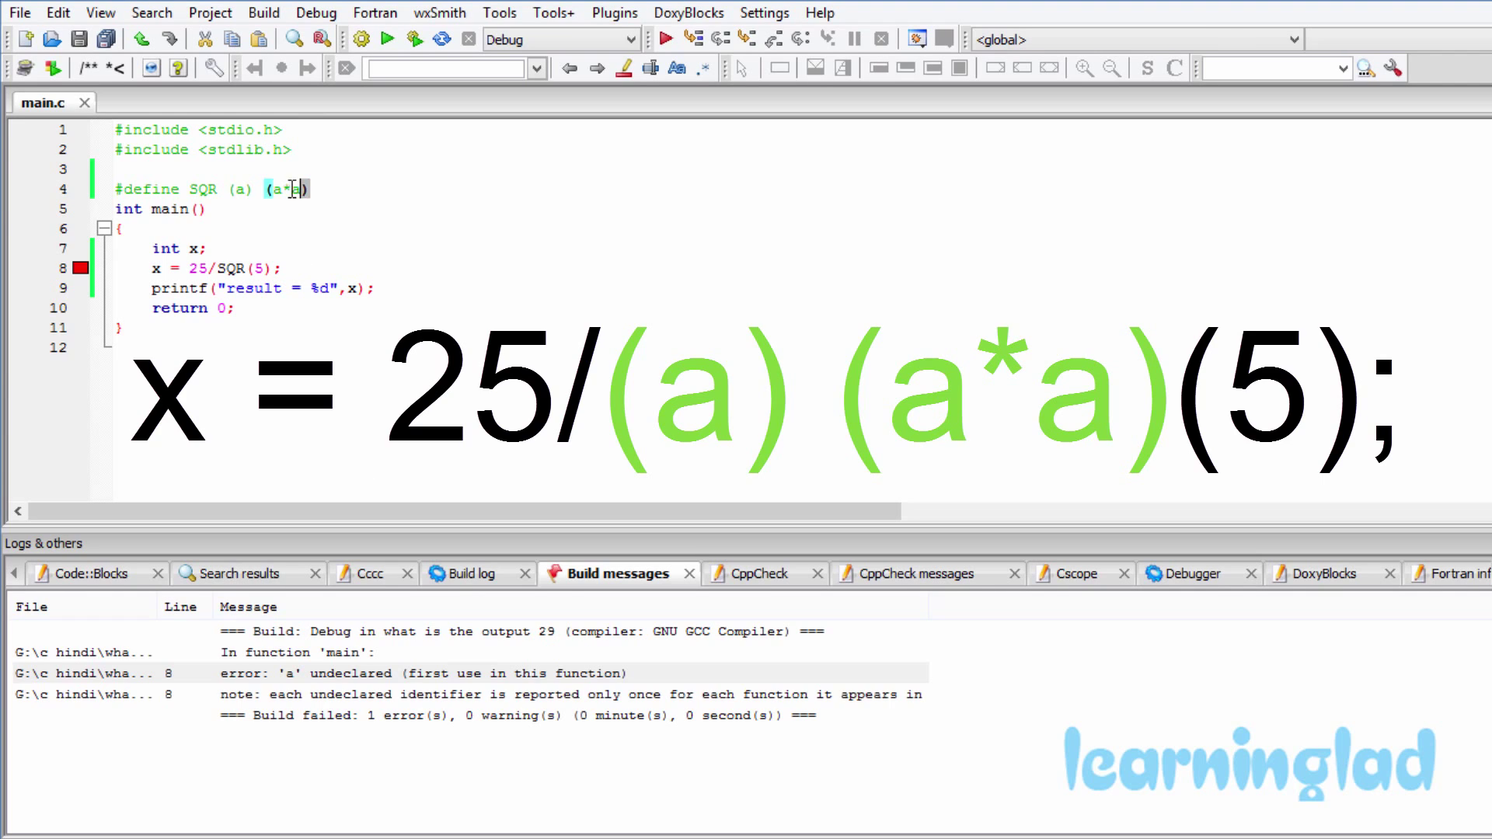
double_click(285, 188)
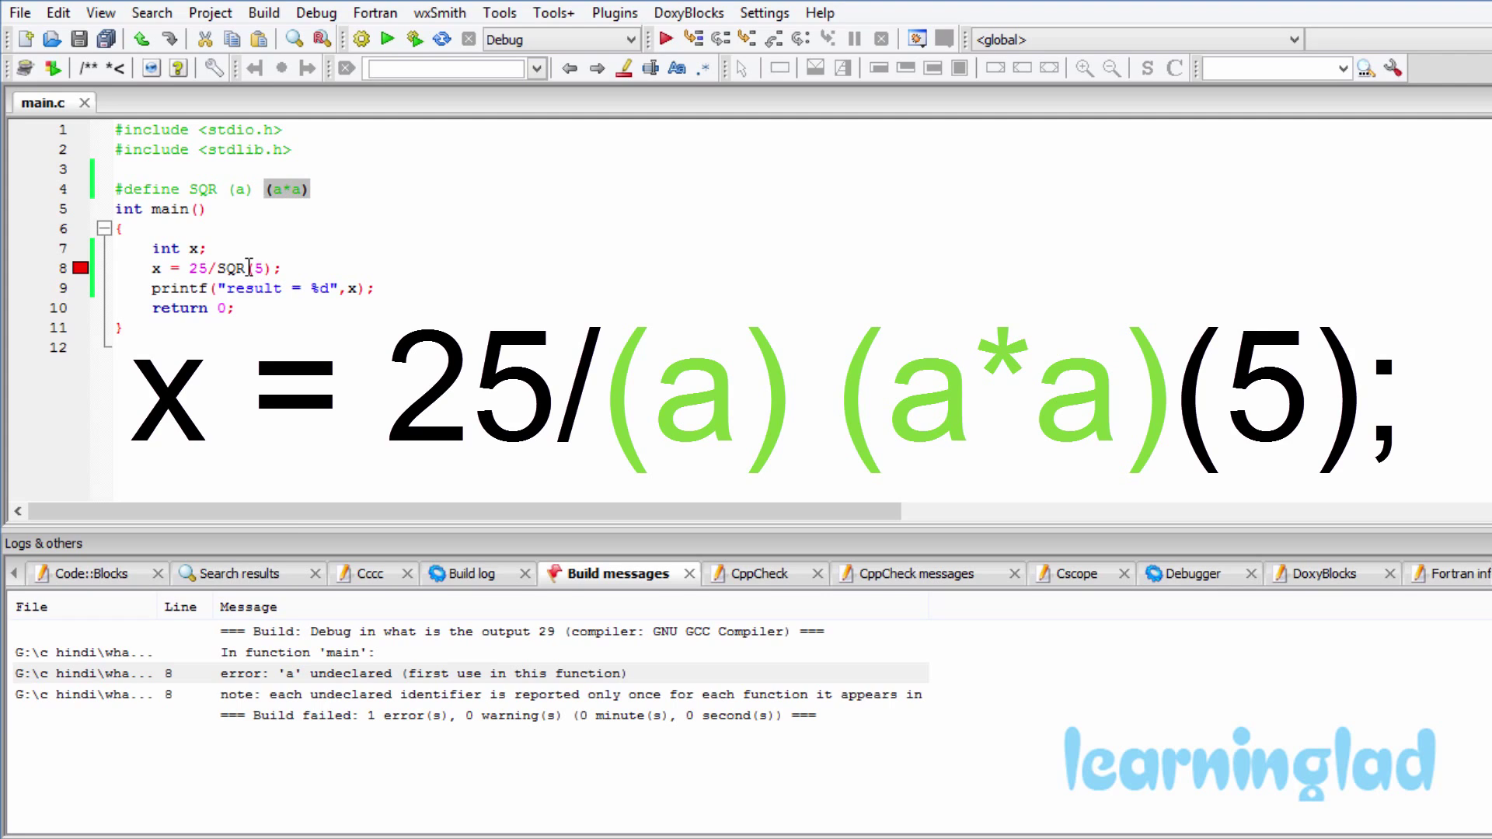
double_click(232, 267)
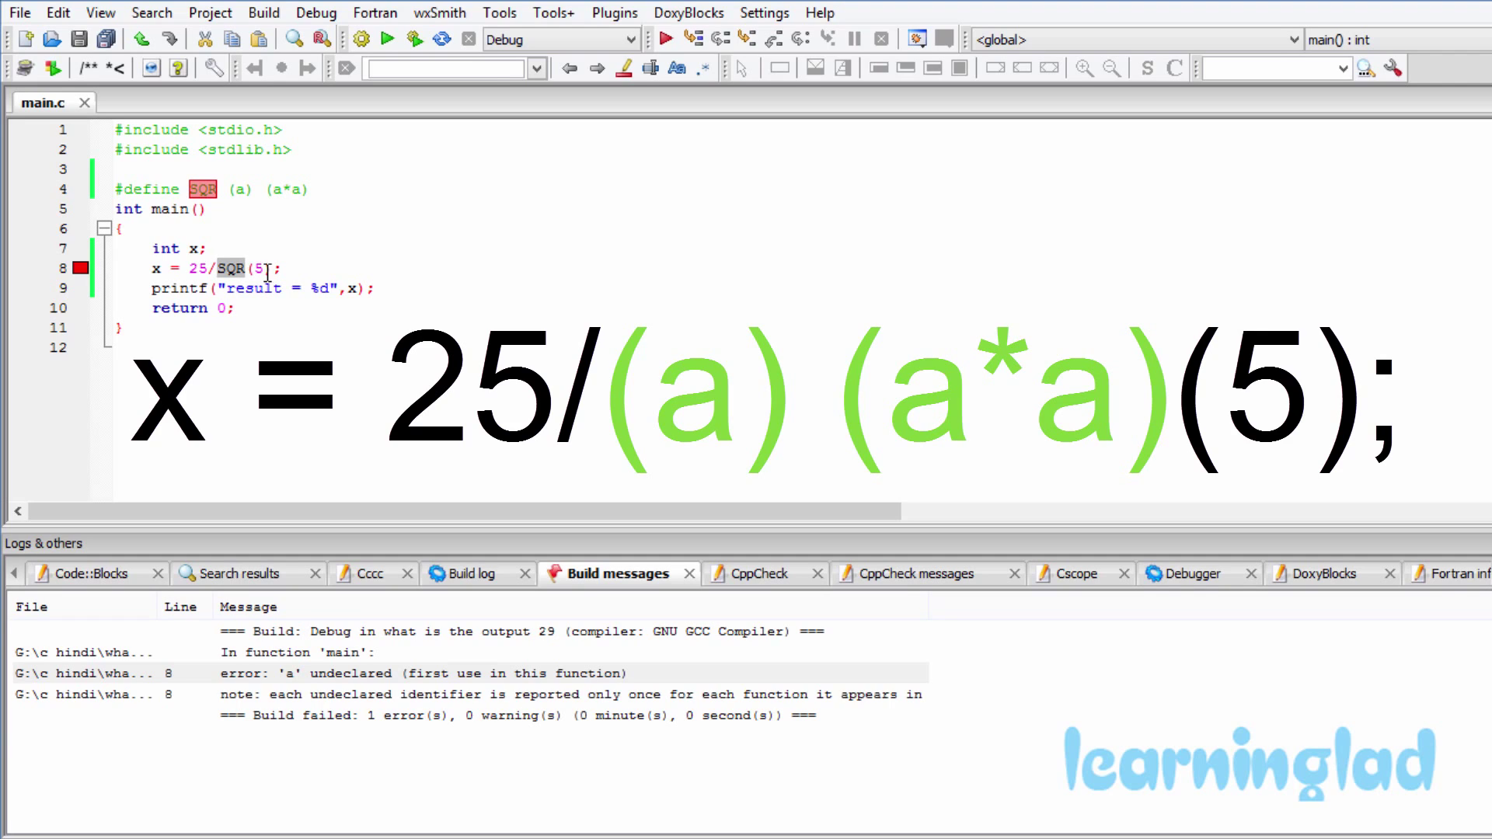
mouse_move(313, 271)
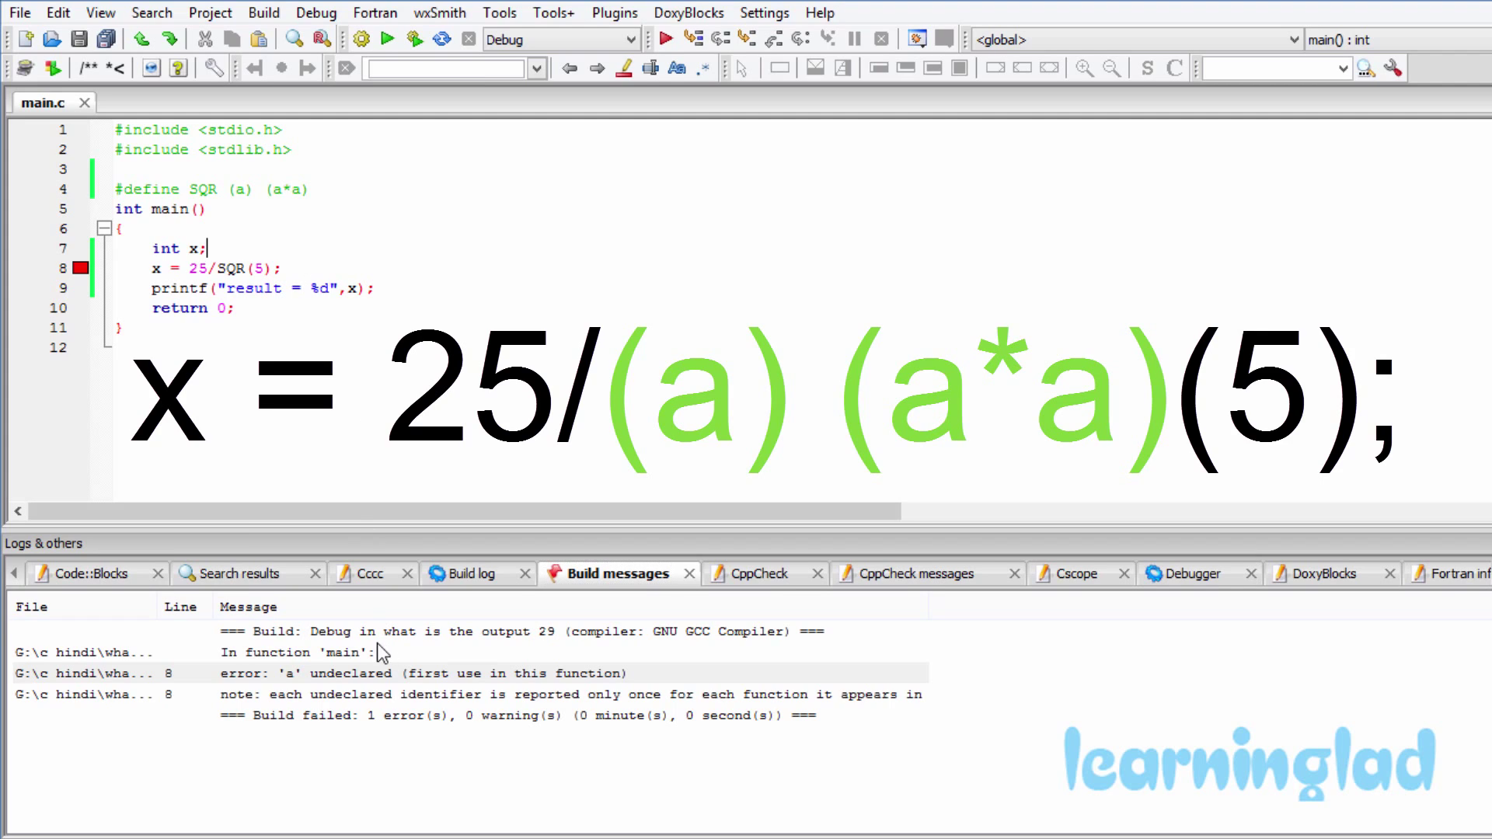
mouse_move(382, 683)
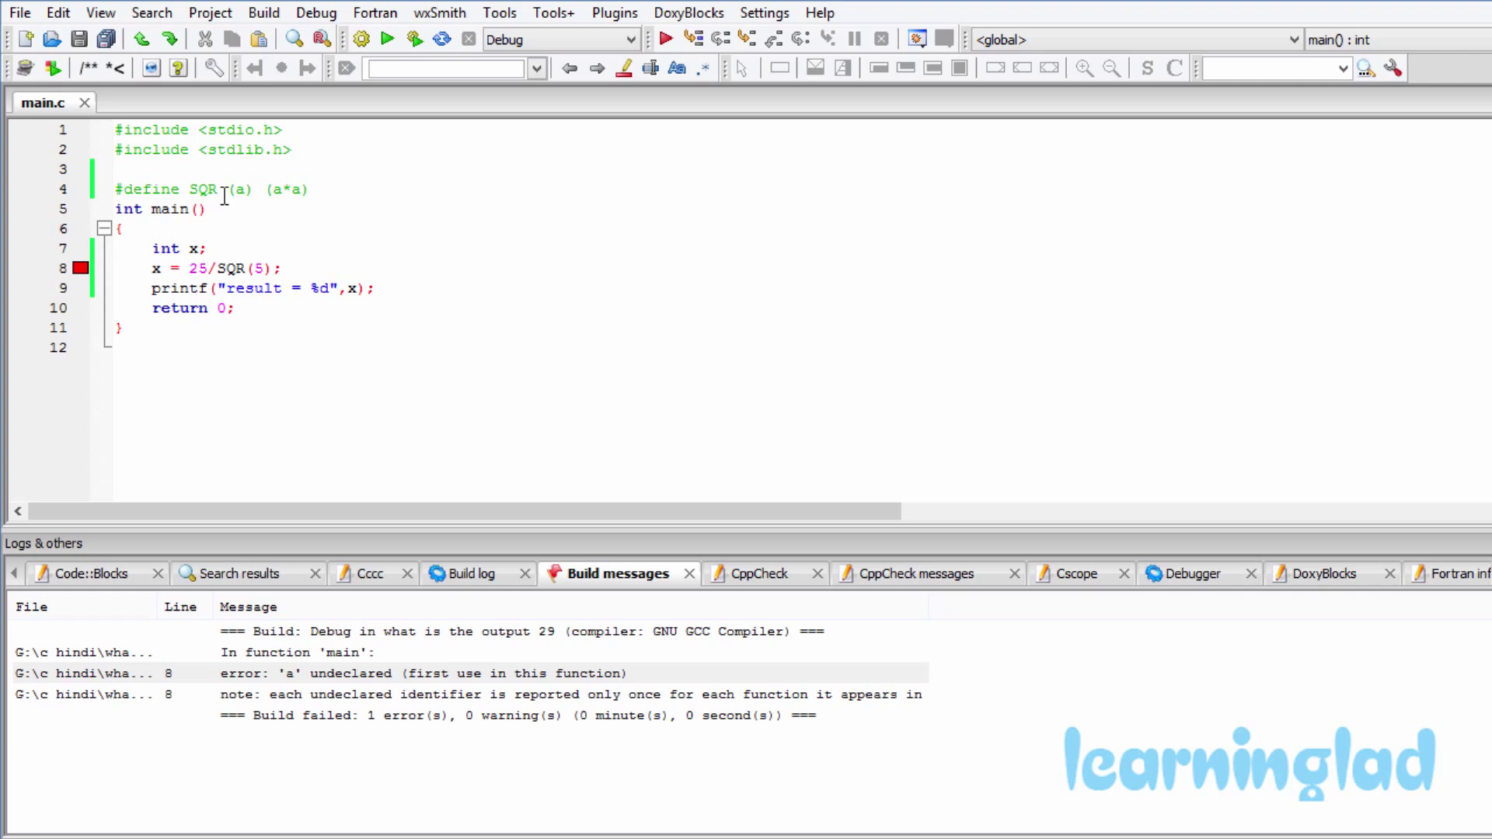
Remove the space after SQR so the macro reads #define SQR(a) (a*a)
double_click(237, 188)
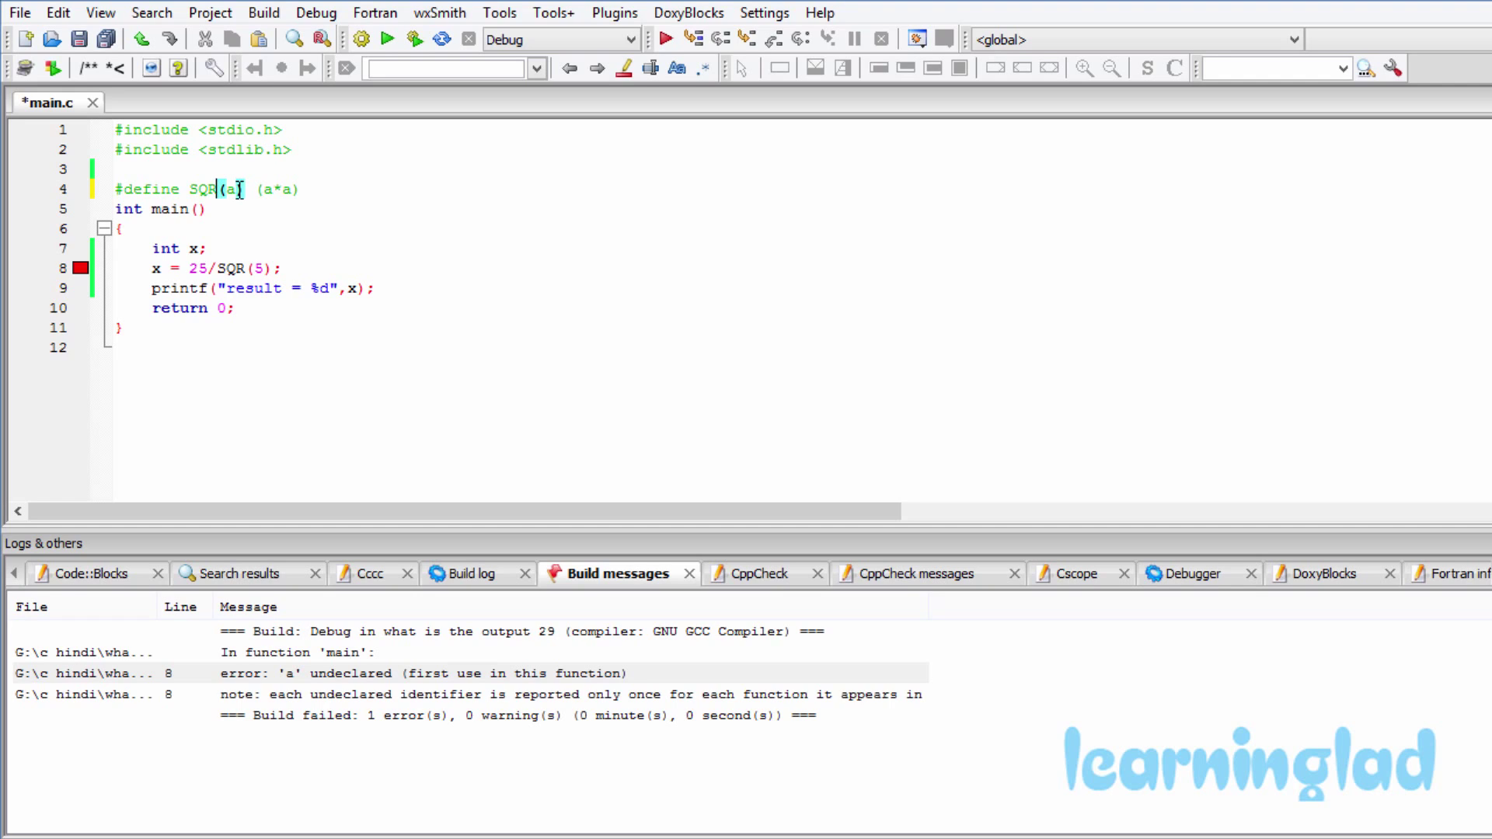
double_click(202, 188)
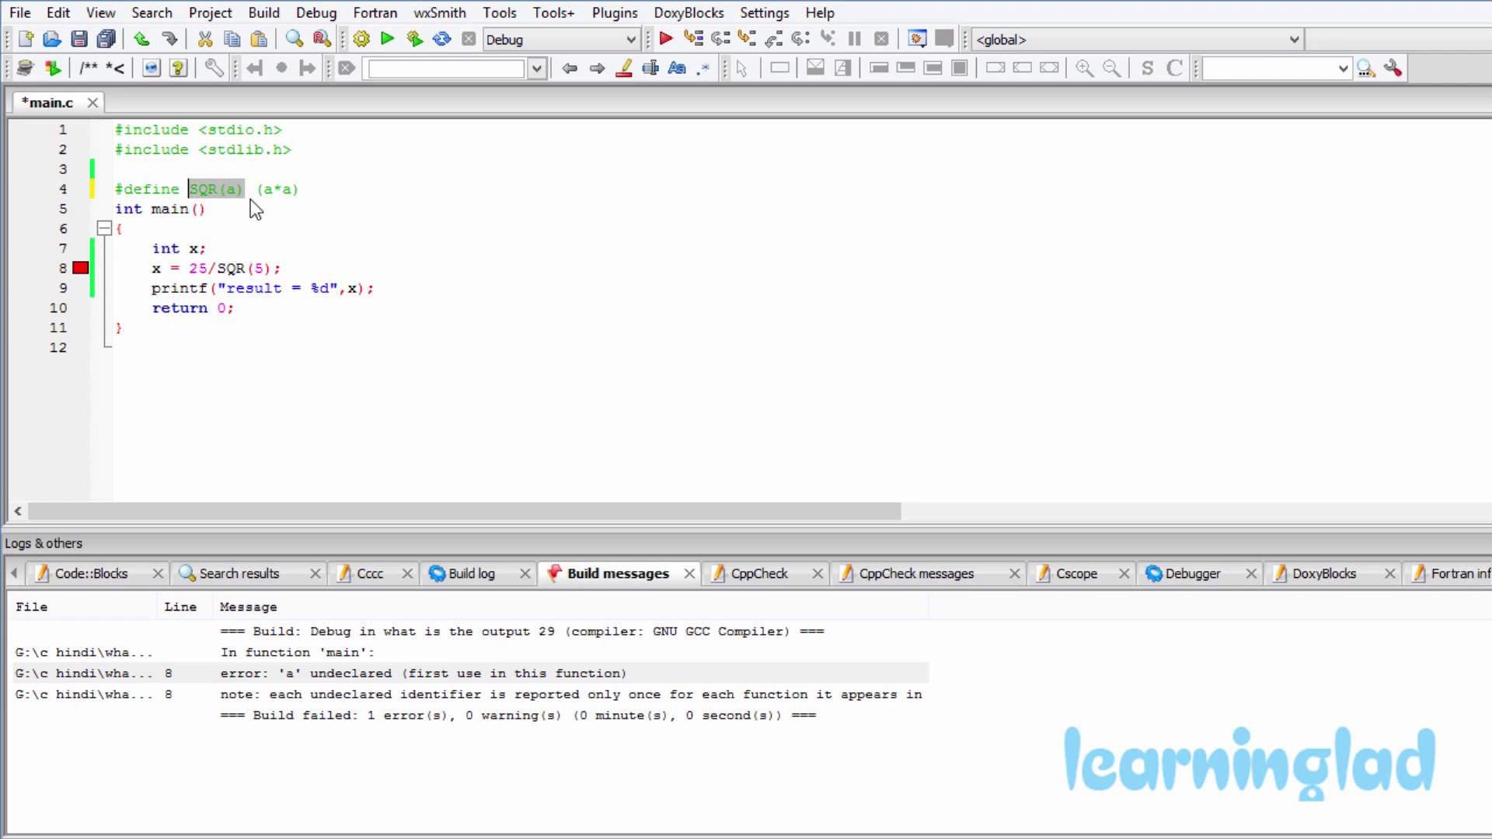
mouse_move(470, 211)
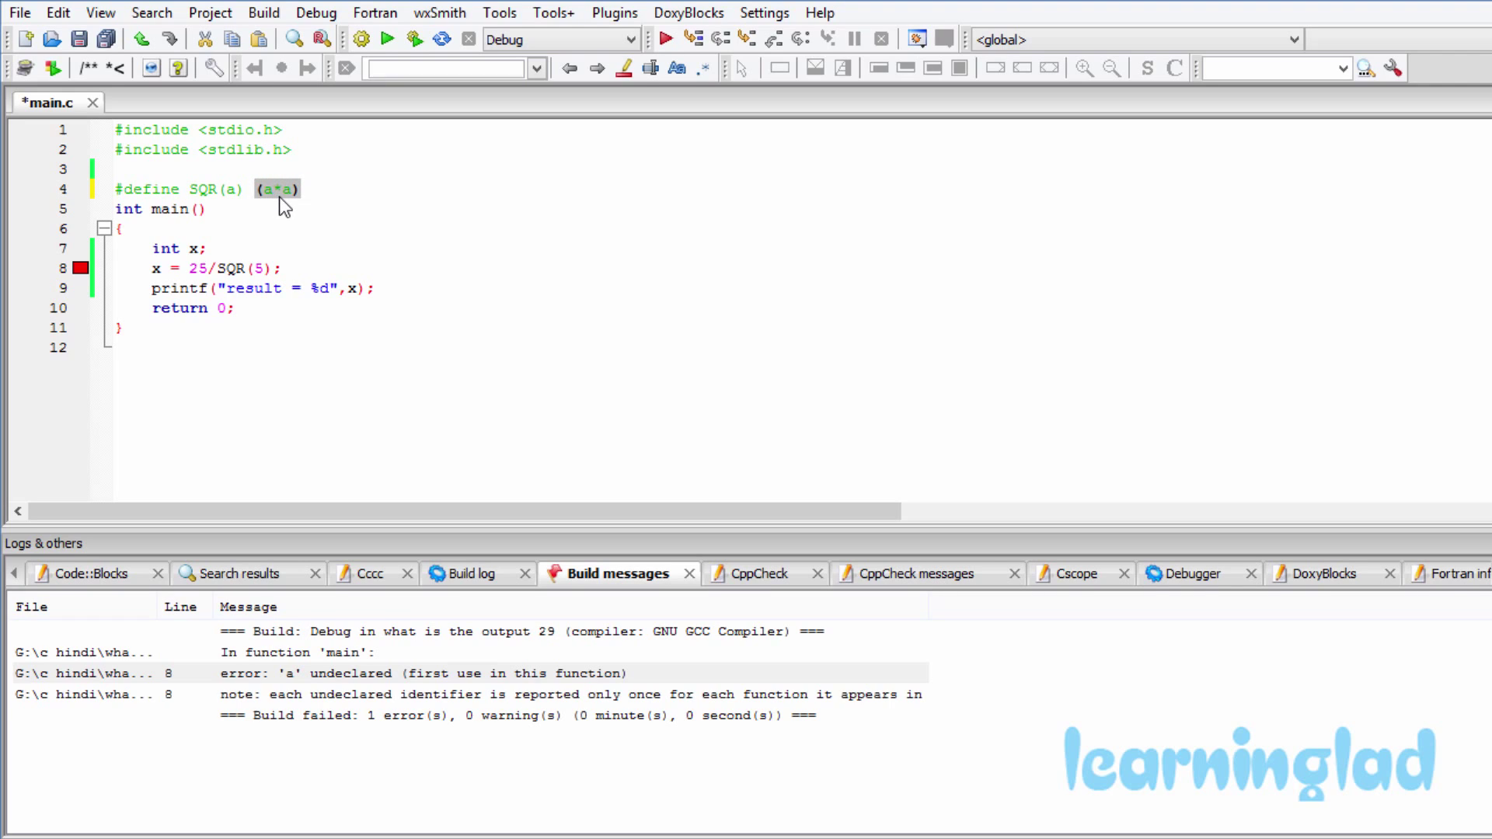
mouse_move(359, 265)
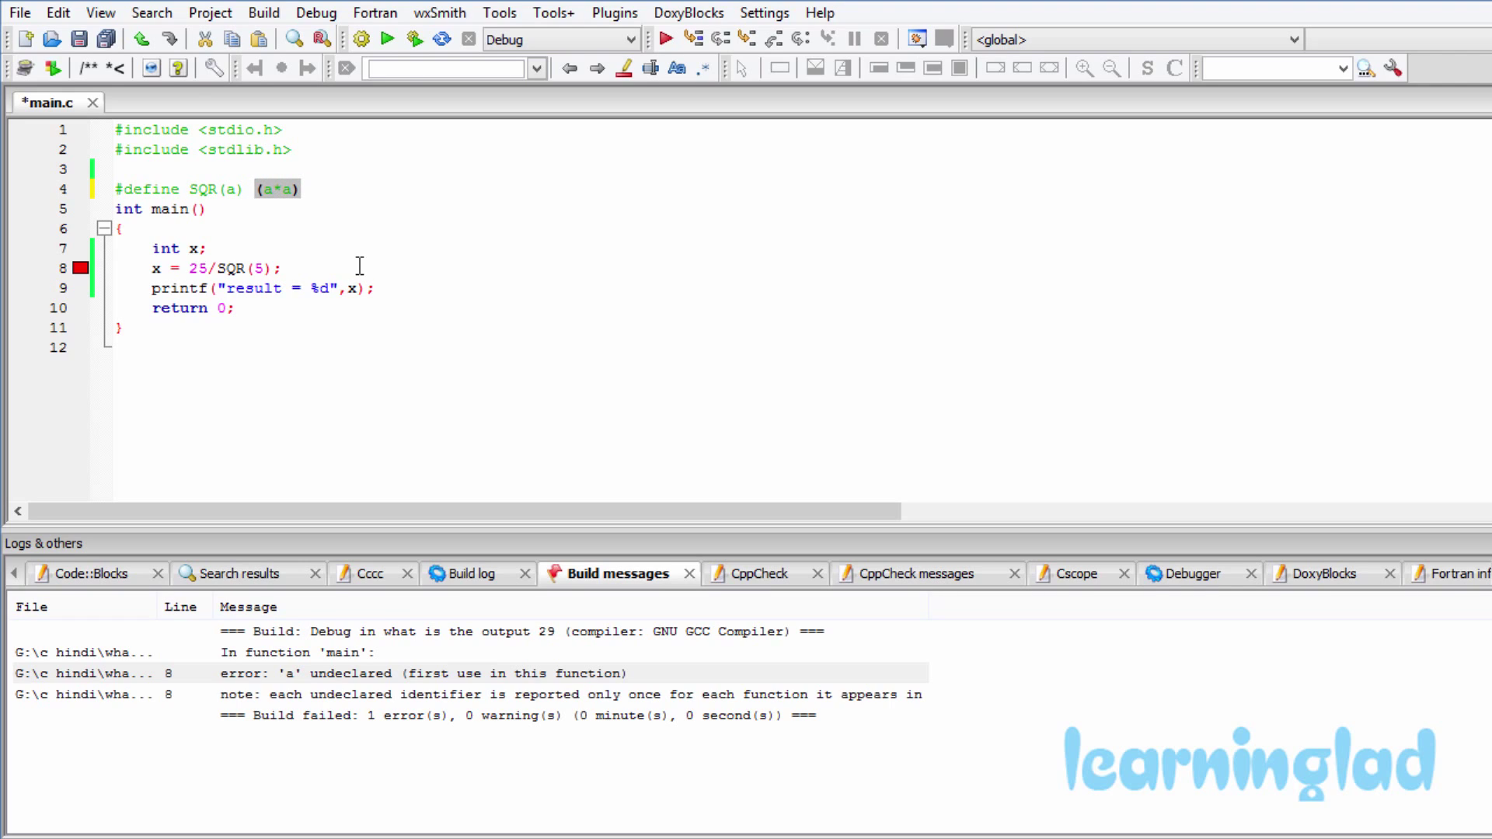
click(263, 12)
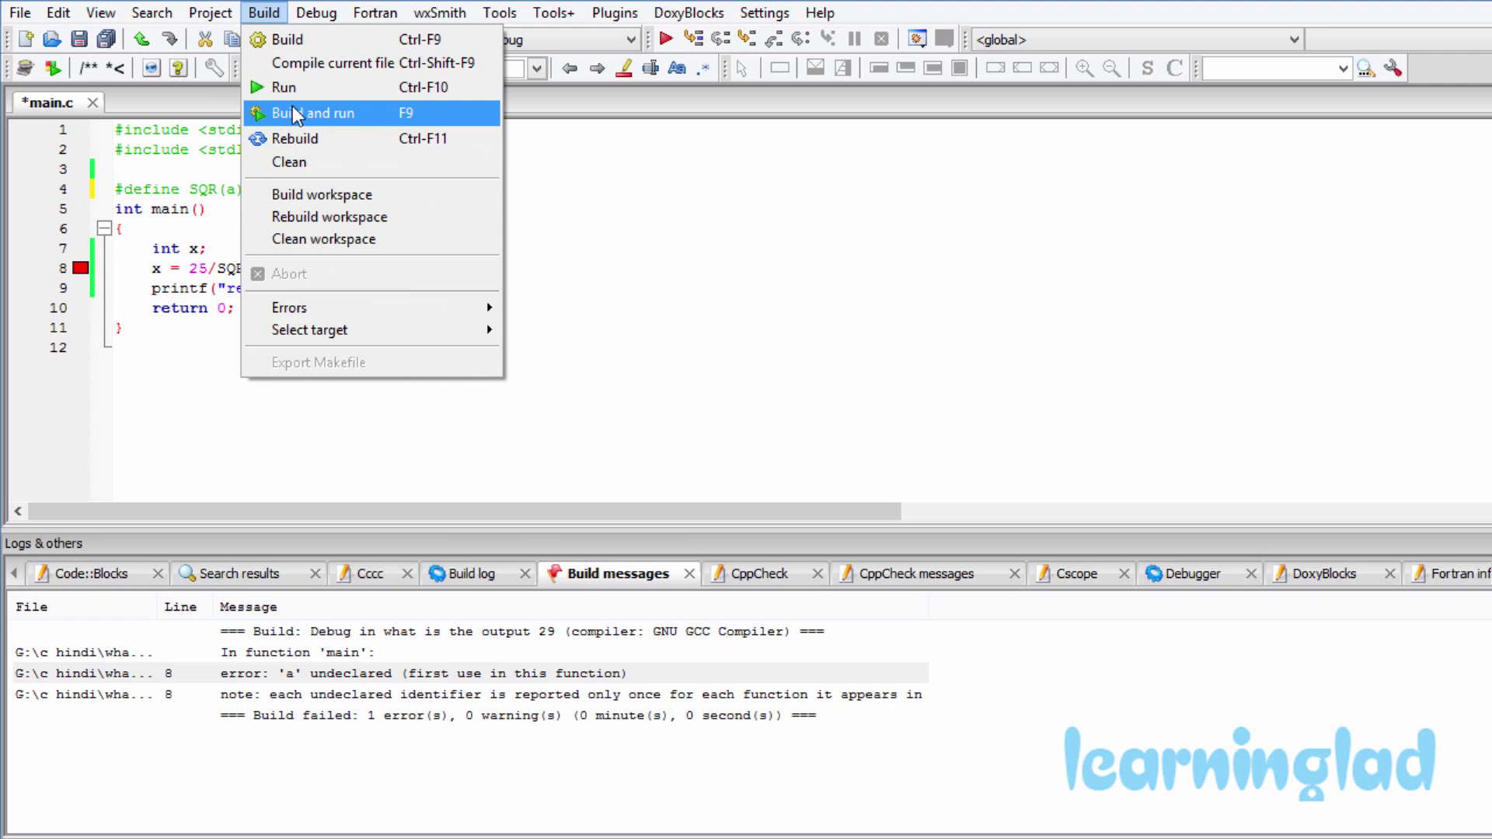
Build and run the fixed program with 0 errors, printing result = 1
click(314, 114)
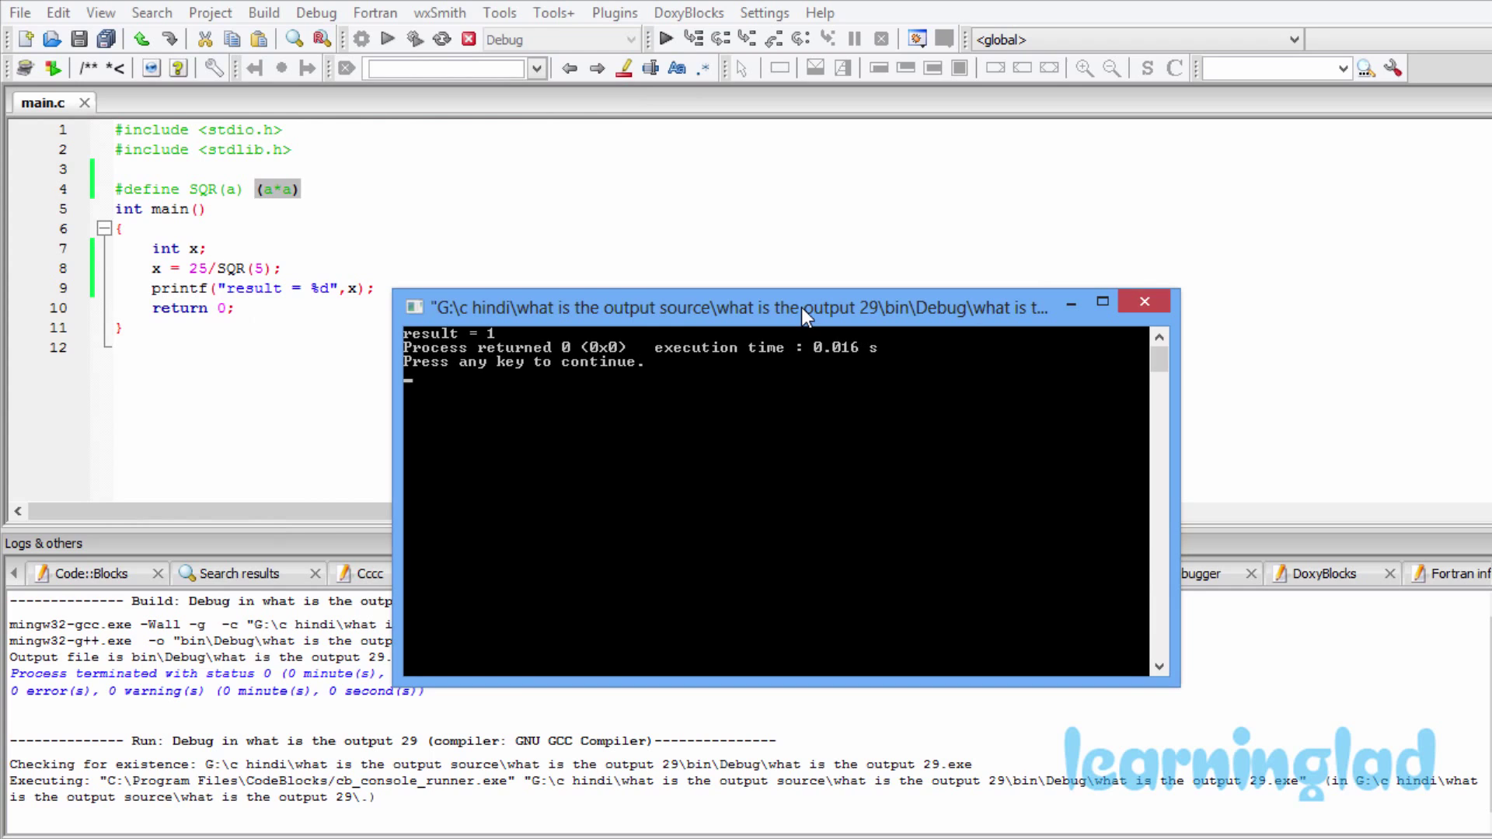
mouse_move(555, 345)
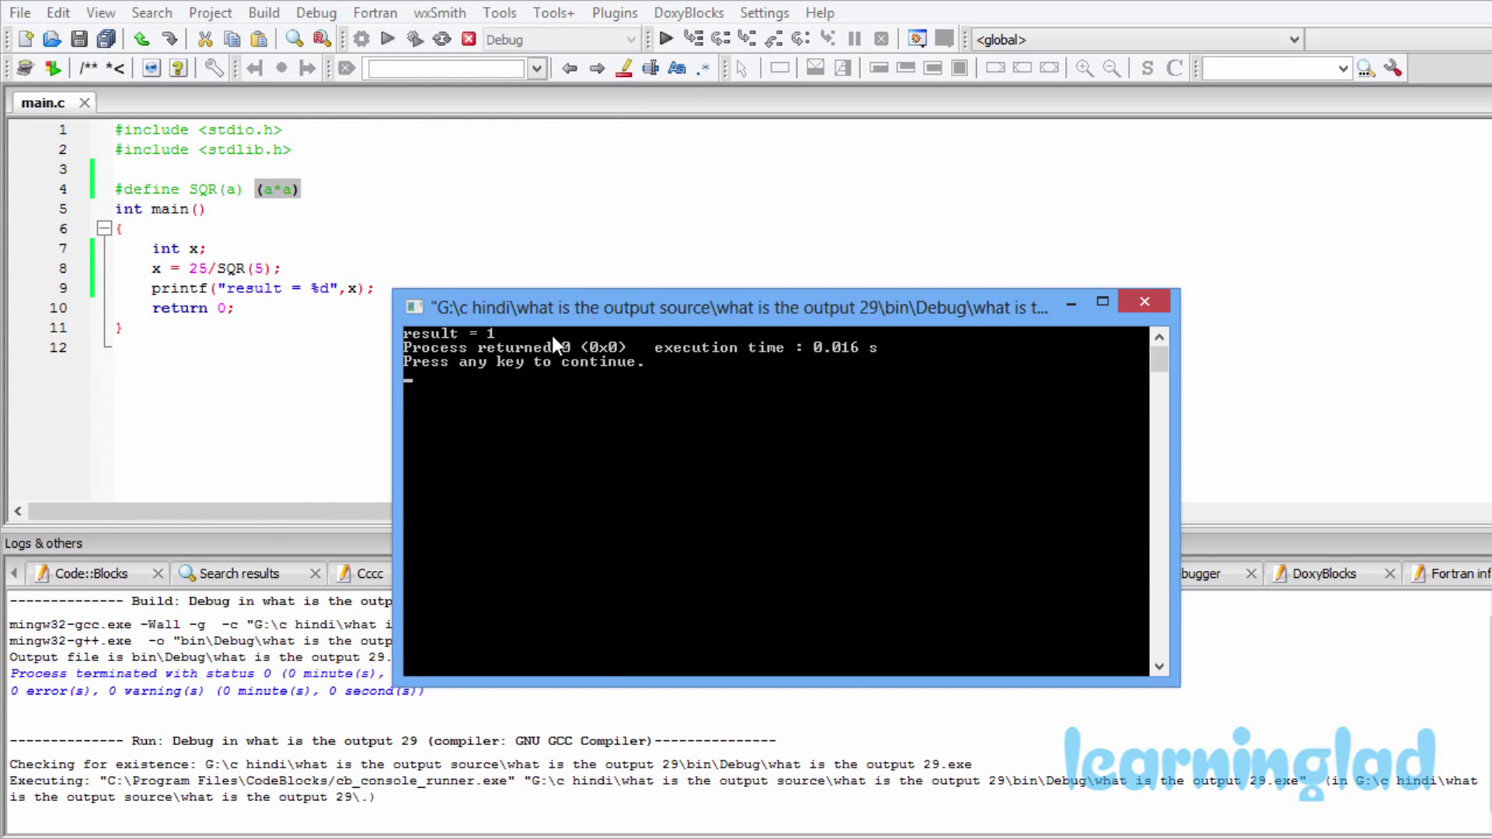